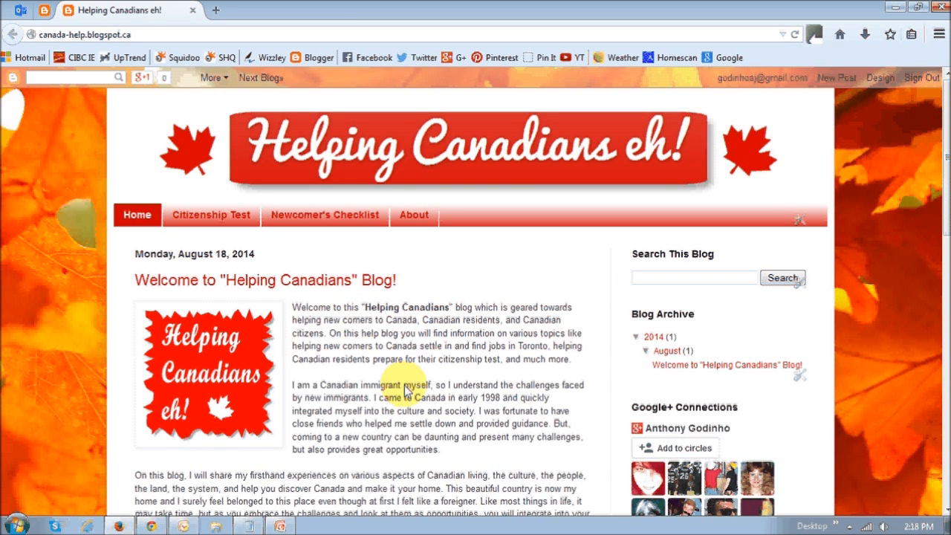
pyautogui.moveTo(413, 214)
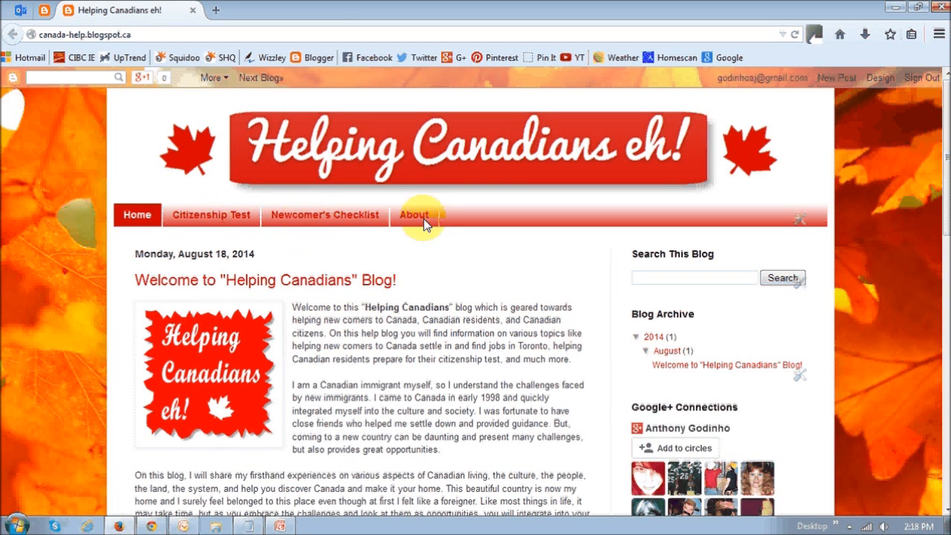
pyautogui.moveTo(214, 214)
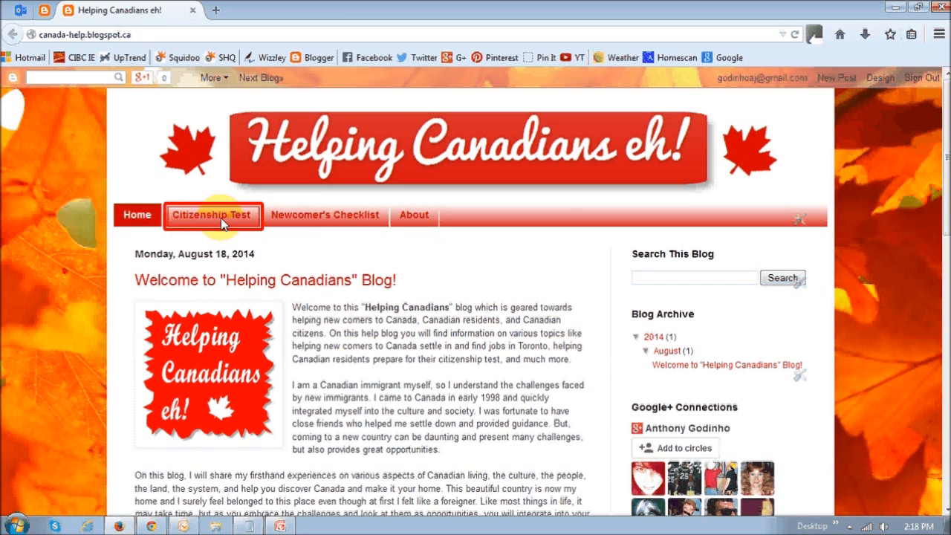
# View the Citizenship Test page on the live blog at its /p/blog-page.html address
pyautogui.click(211, 214)
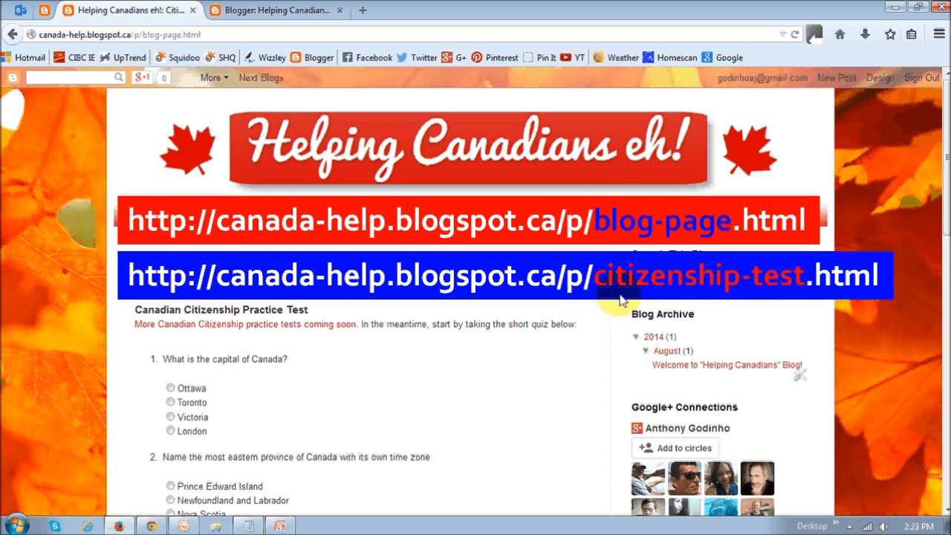
pyautogui.moveTo(746, 288)
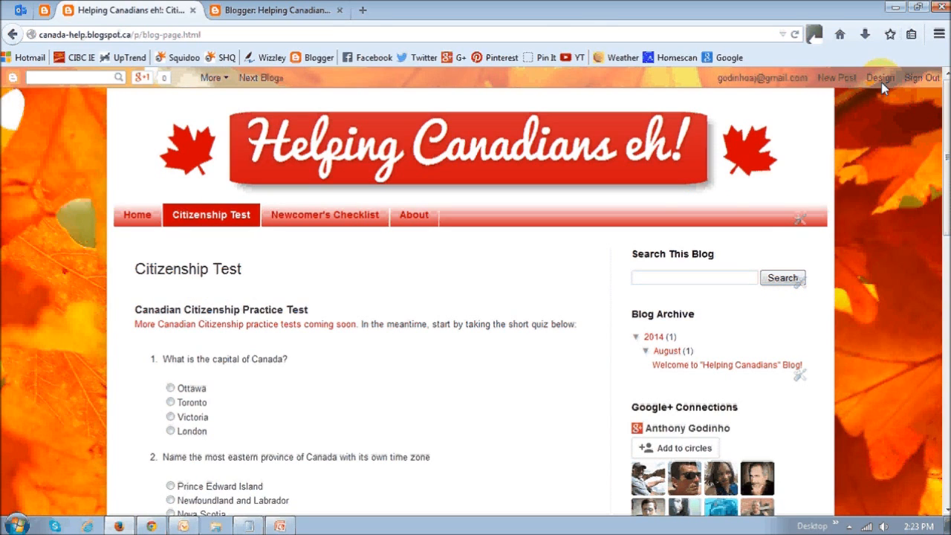
pyautogui.moveTo(884, 96)
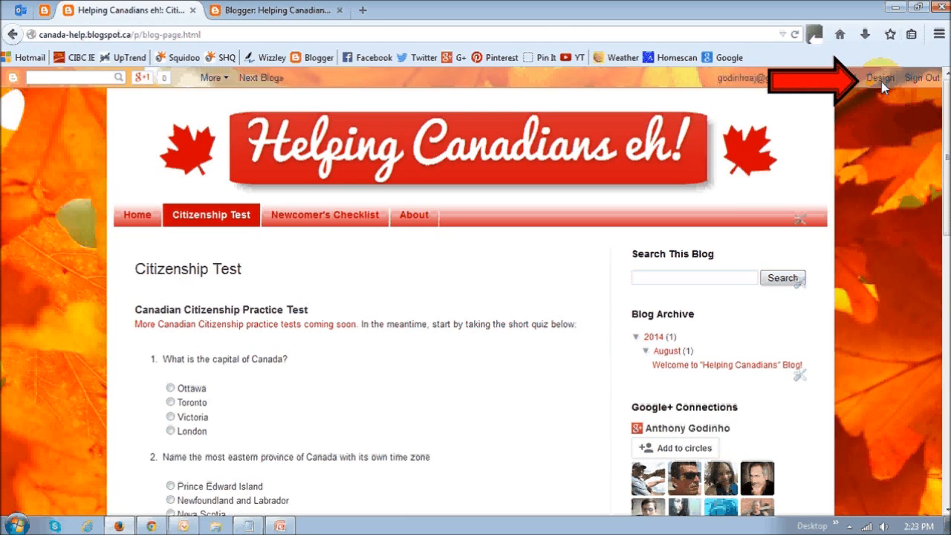
# From the dashboard's Pages list, start a blank new static page
pyautogui.click(880, 77)
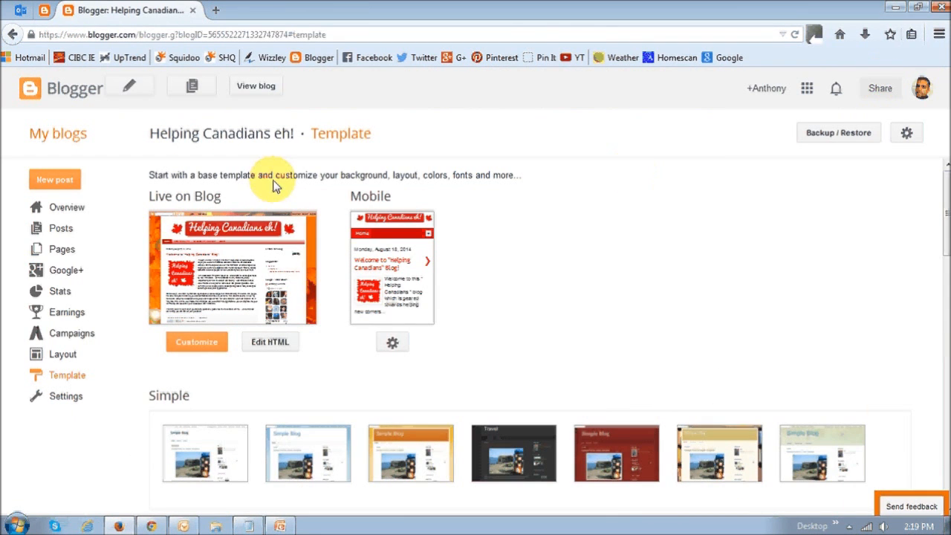
pyautogui.moveTo(61, 257)
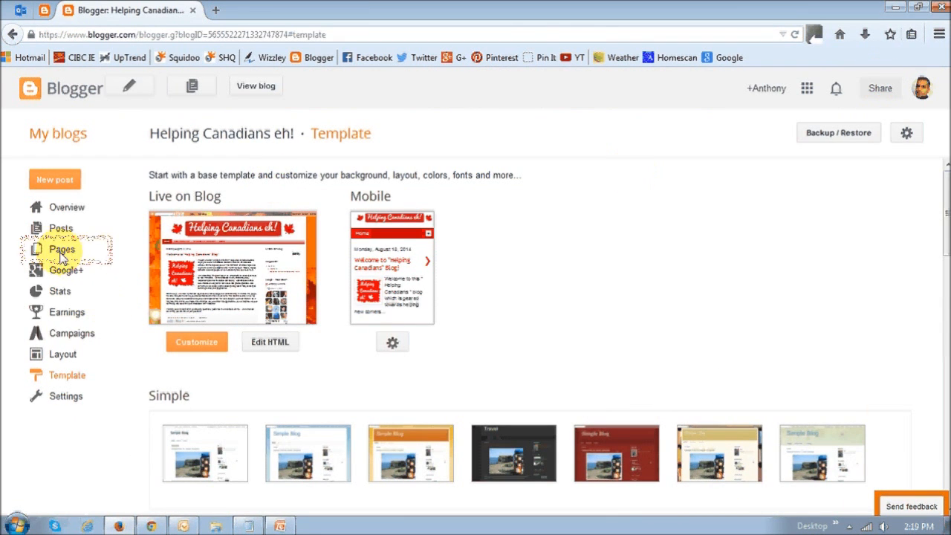
pyautogui.click(61, 249)
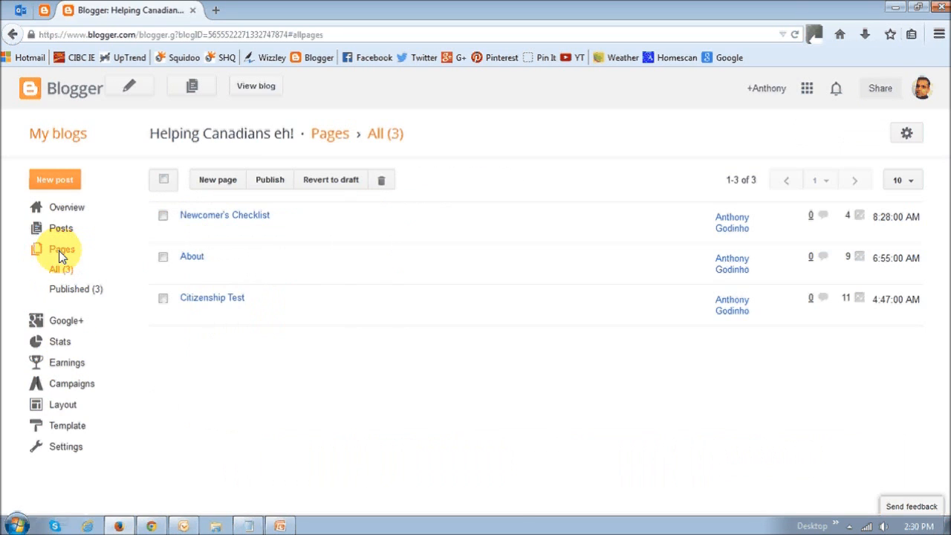
pyautogui.moveTo(231, 260)
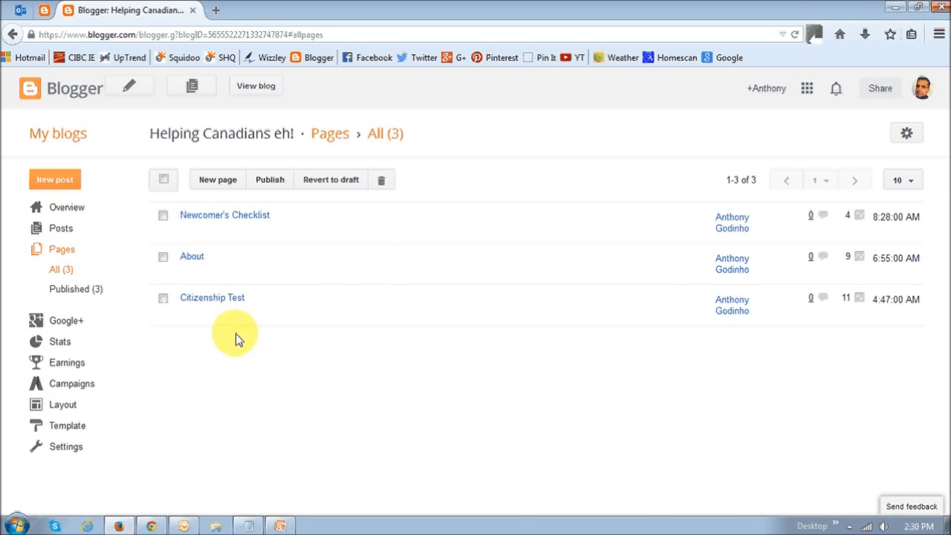
pyautogui.moveTo(238, 301)
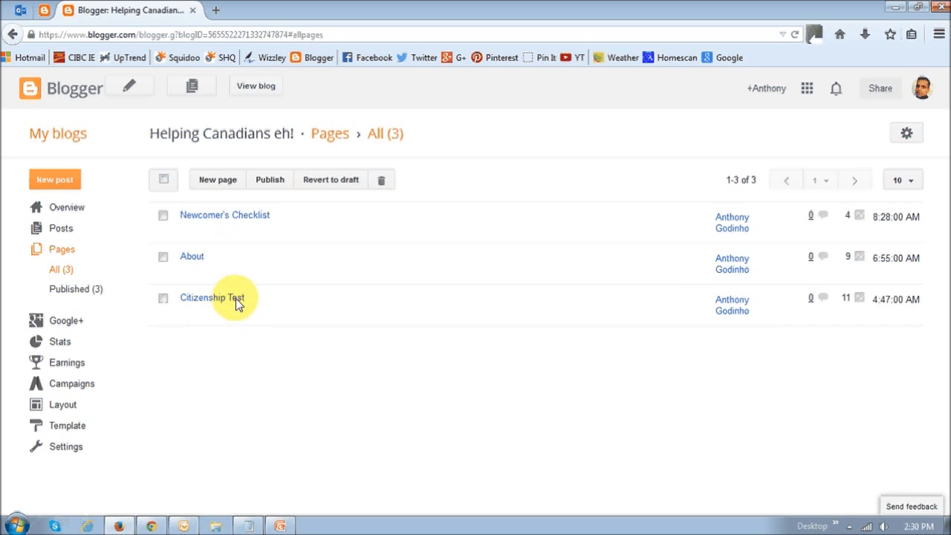
pyautogui.moveTo(217, 178)
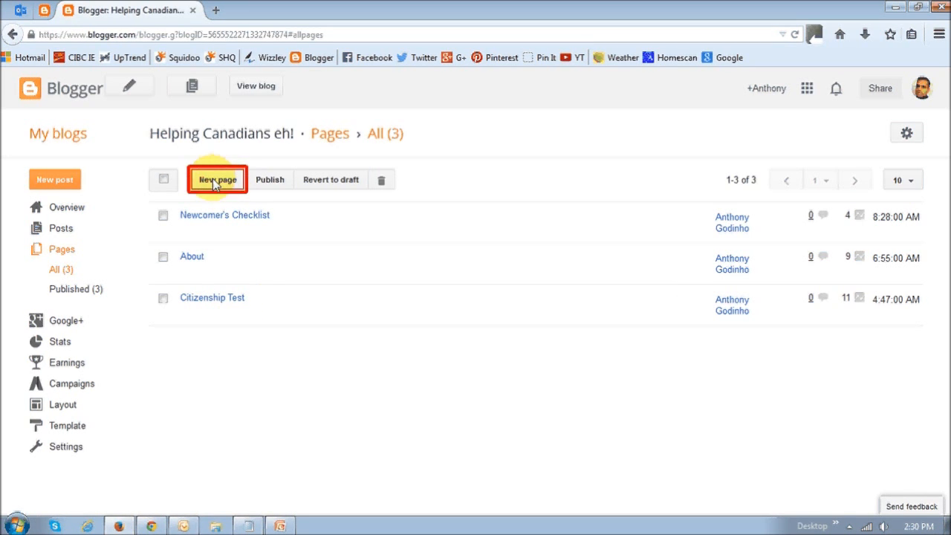
pyautogui.click(217, 179)
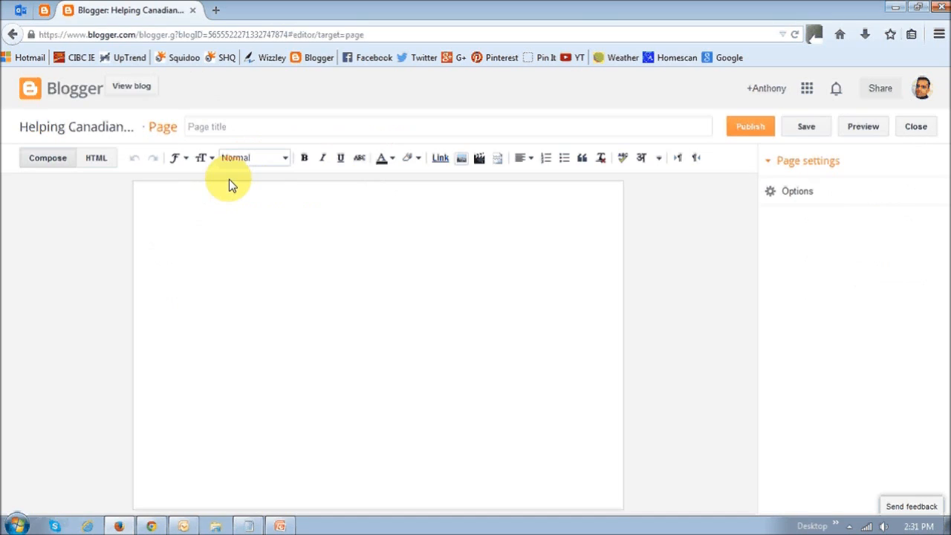
pyautogui.moveTo(295, 259)
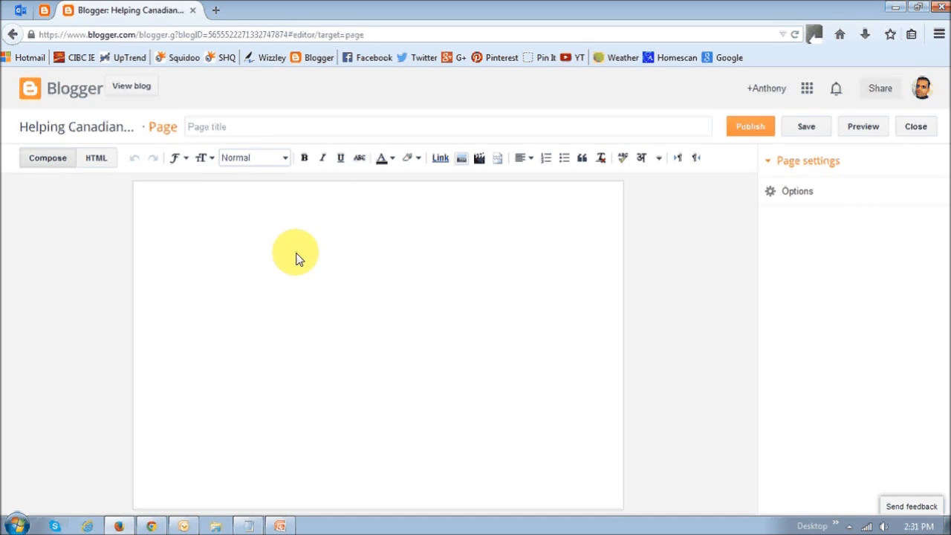
pyautogui.moveTo(274, 245)
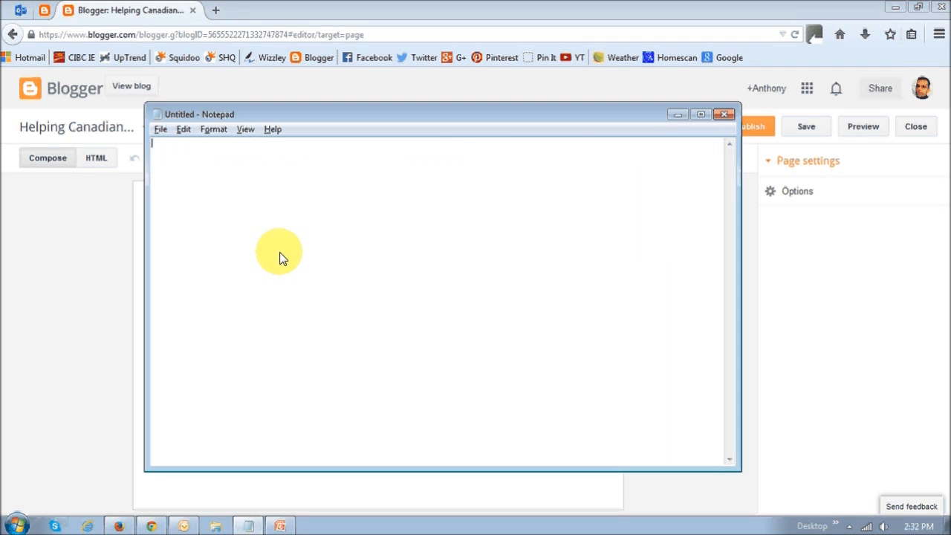
pyautogui.moveTo(311, 220)
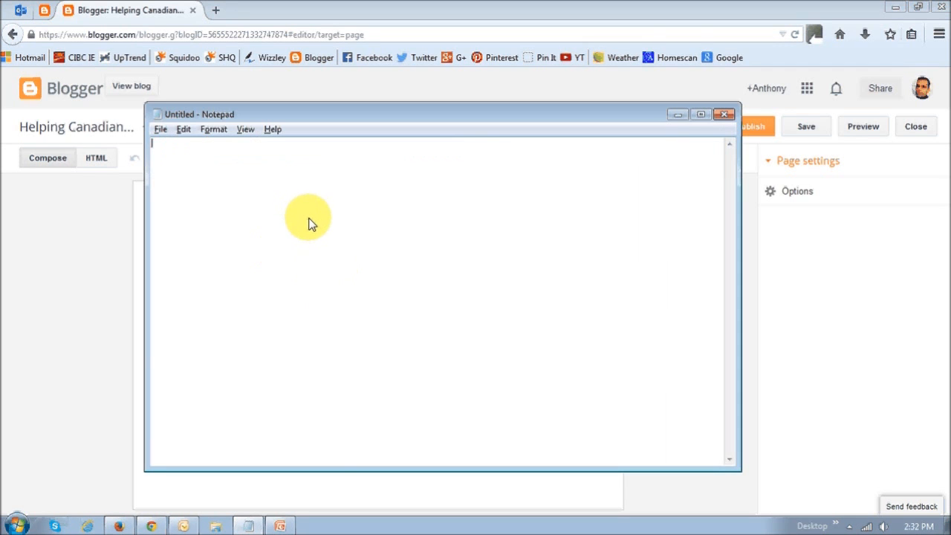
# Write 'Citizenship Test' in a new Notepad note
pyautogui.write('Citizenship Test')
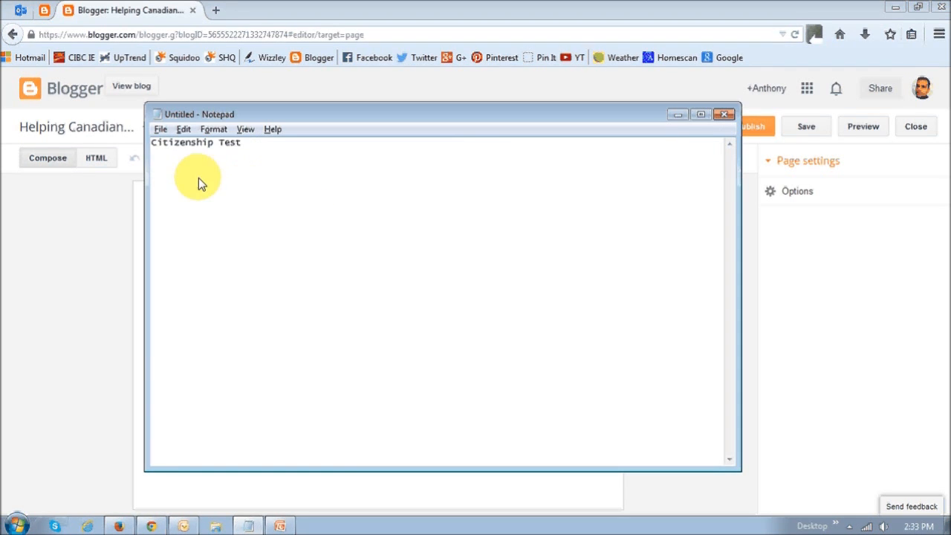
pyautogui.moveTo(241, 156)
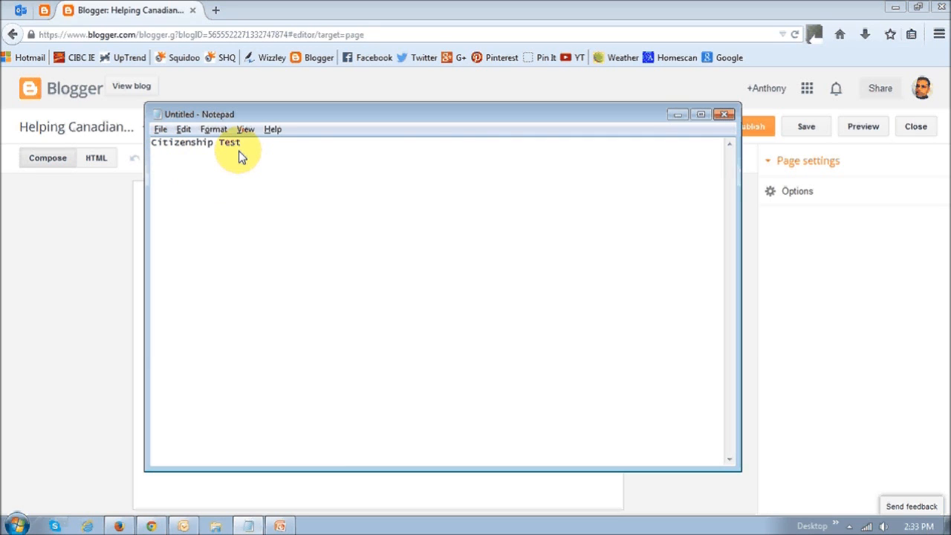
pyautogui.moveTo(178, 153)
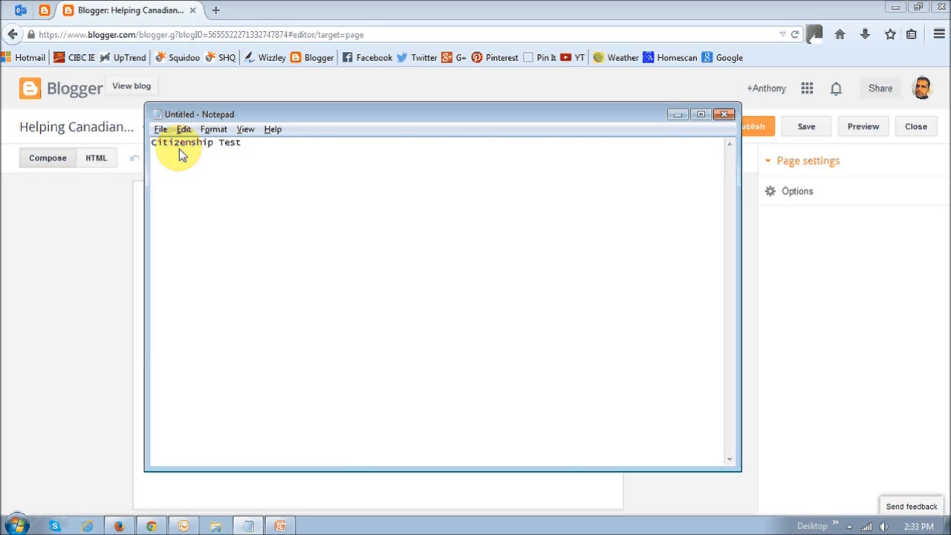
pyautogui.moveTo(238, 153)
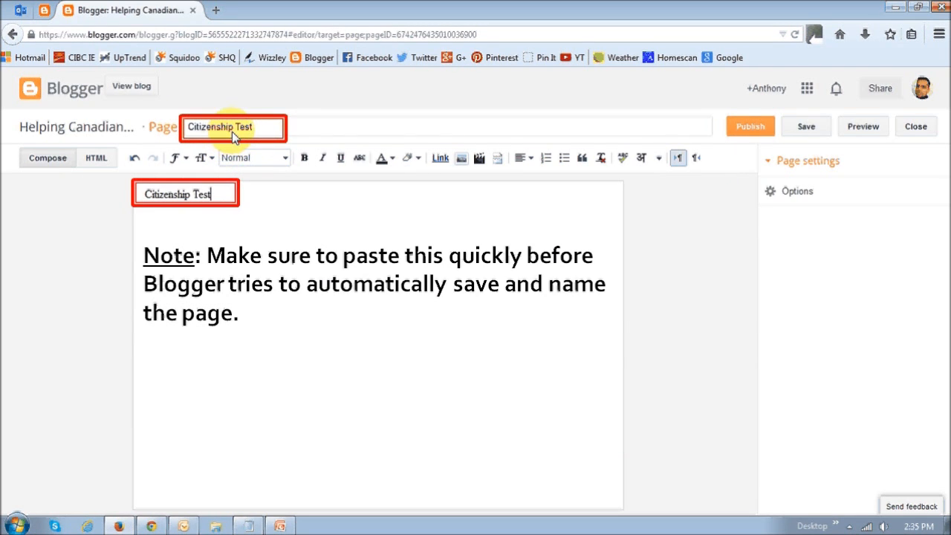
pyautogui.moveTo(230, 238)
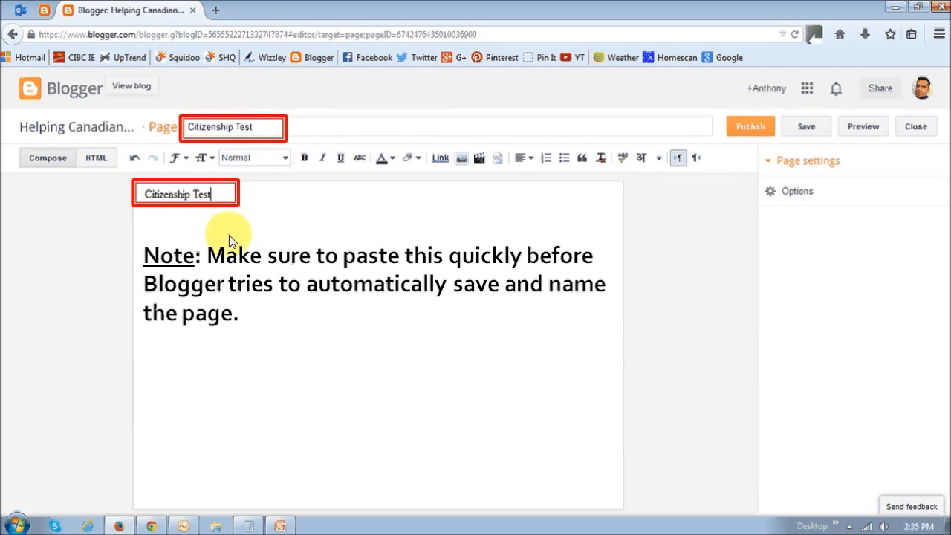
pyautogui.moveTo(241, 250)
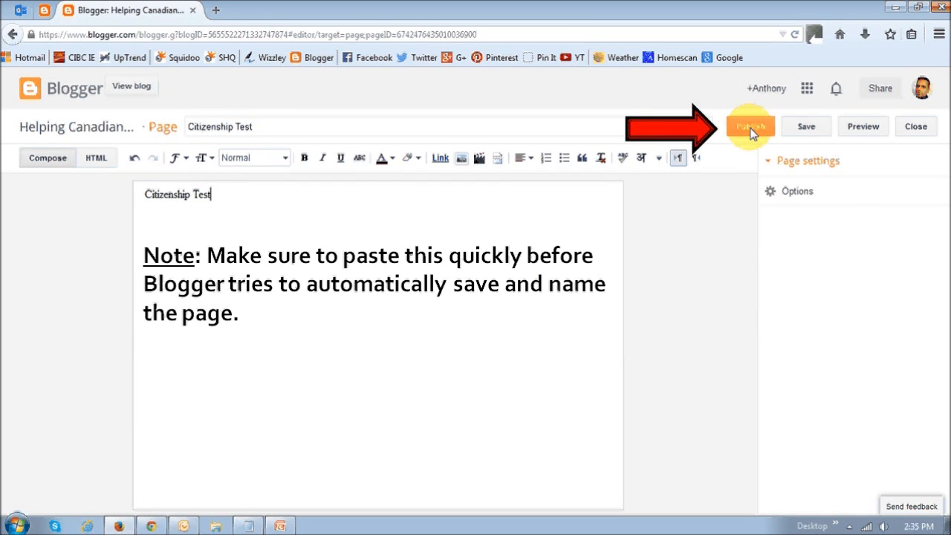
# Publish the new page titled Citizenship Test
pyautogui.click(750, 125)
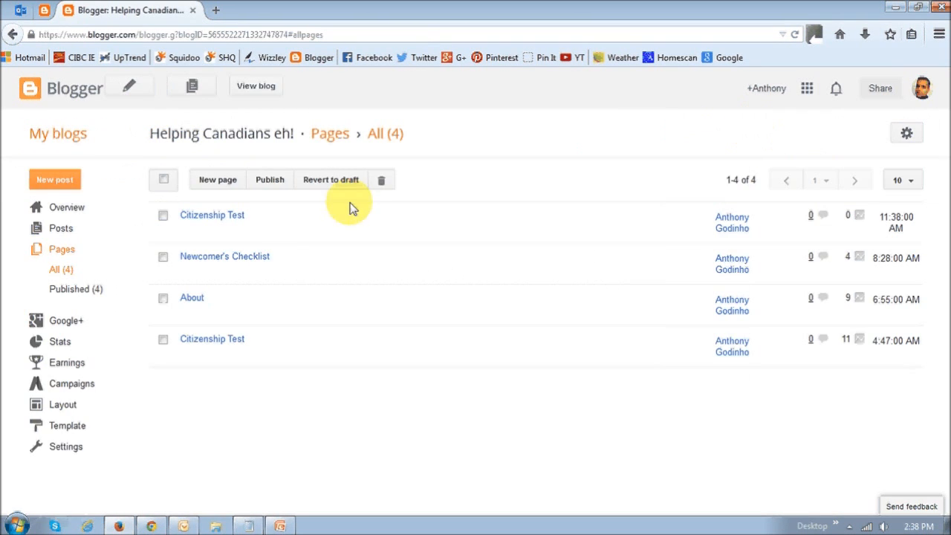
pyautogui.moveTo(226, 354)
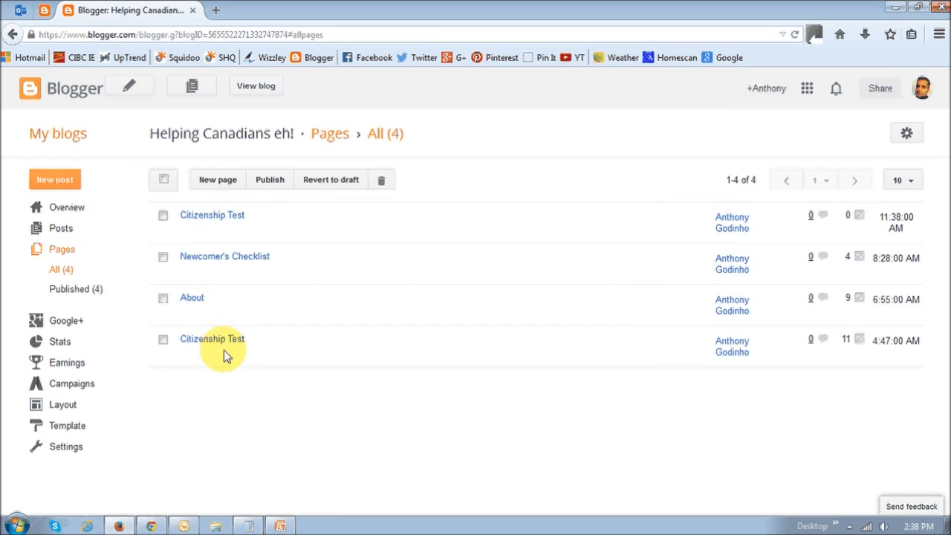
pyautogui.moveTo(216, 344)
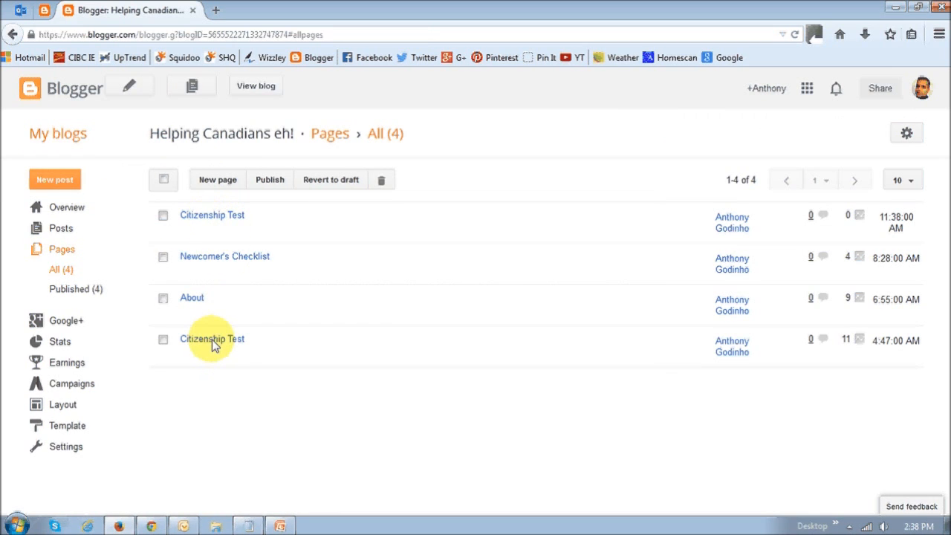
pyautogui.moveTo(216, 235)
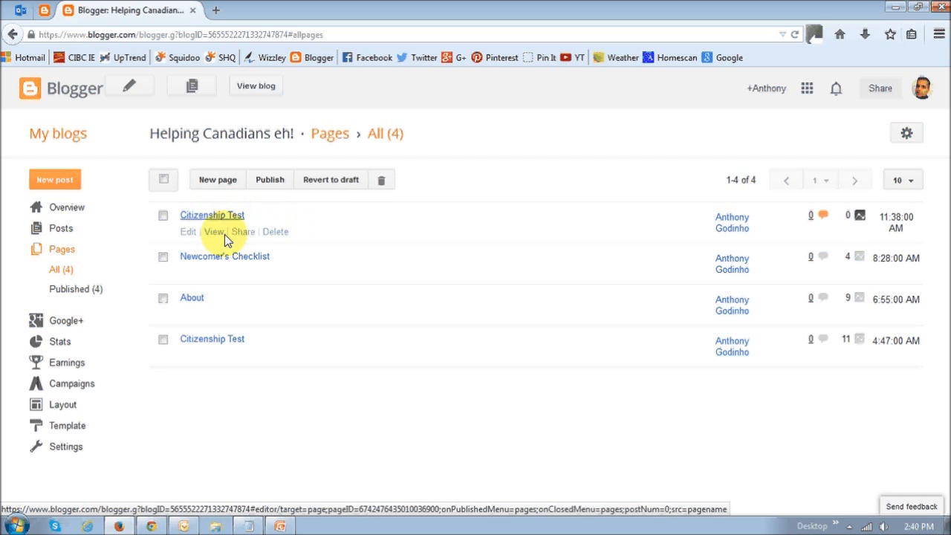
pyautogui.moveTo(214, 231)
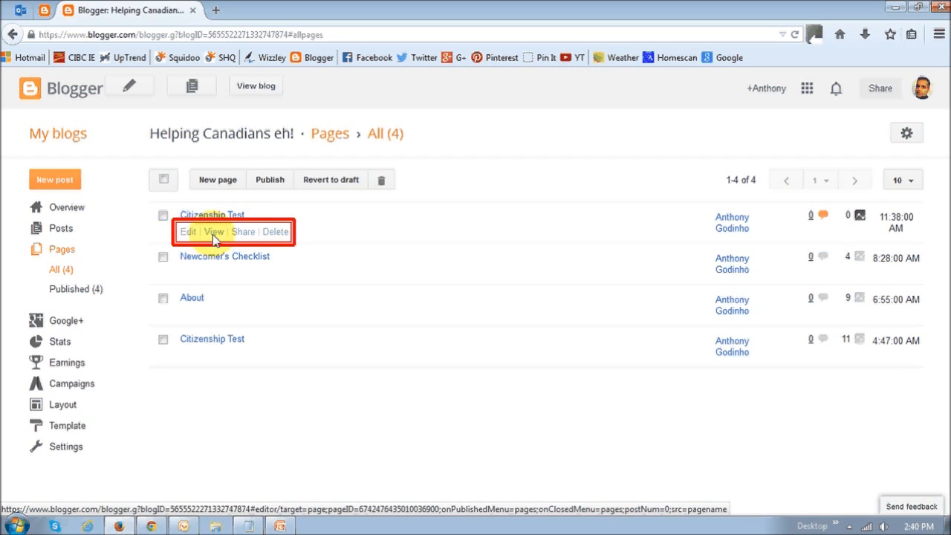
pyautogui.click(214, 232)
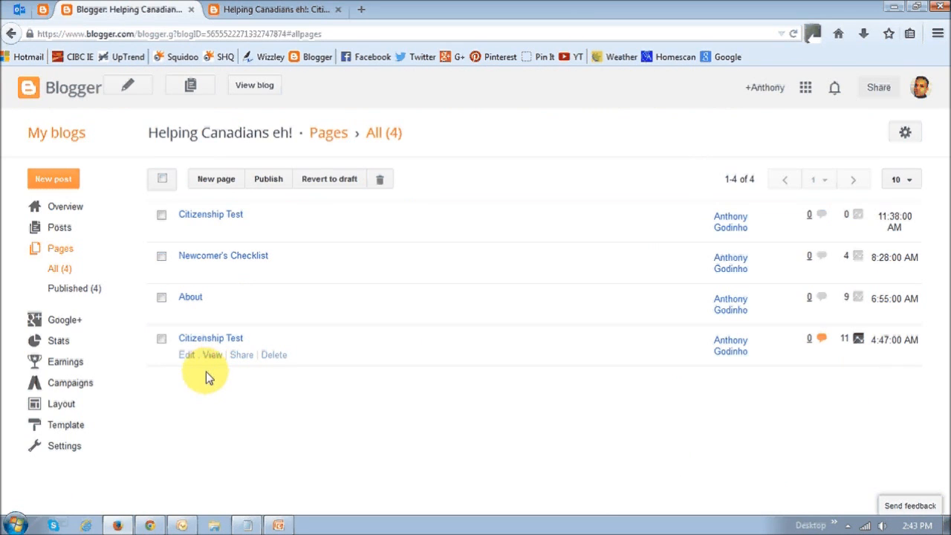
pyautogui.moveTo(190, 361)
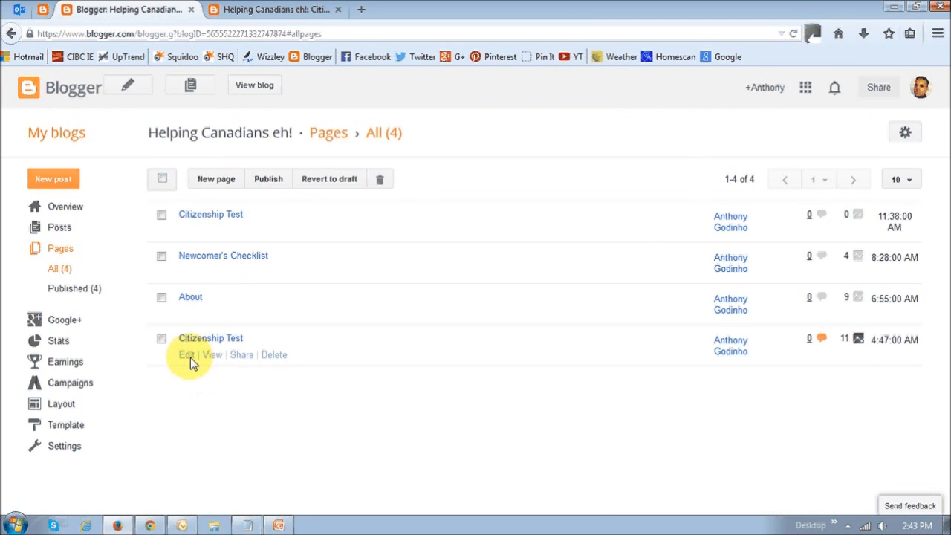
pyautogui.moveTo(214, 365)
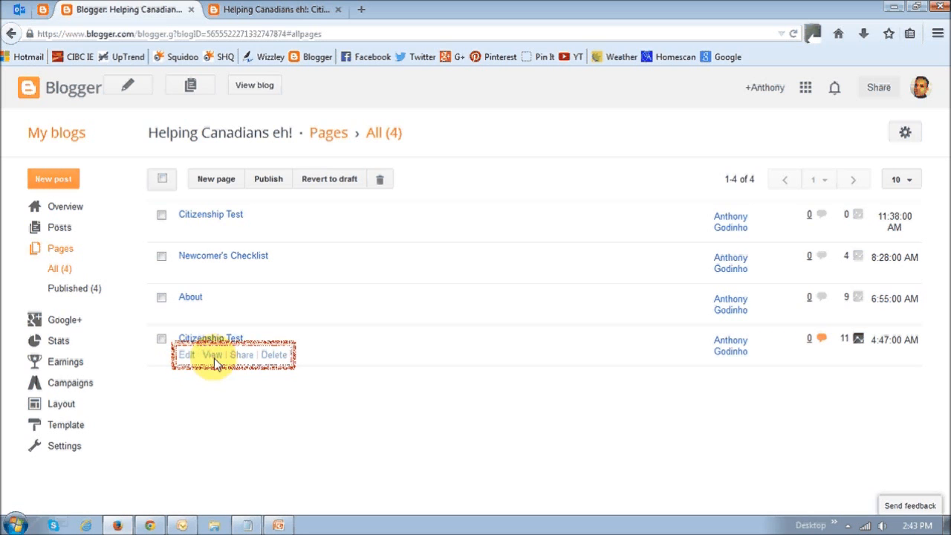
pyautogui.moveTo(190, 362)
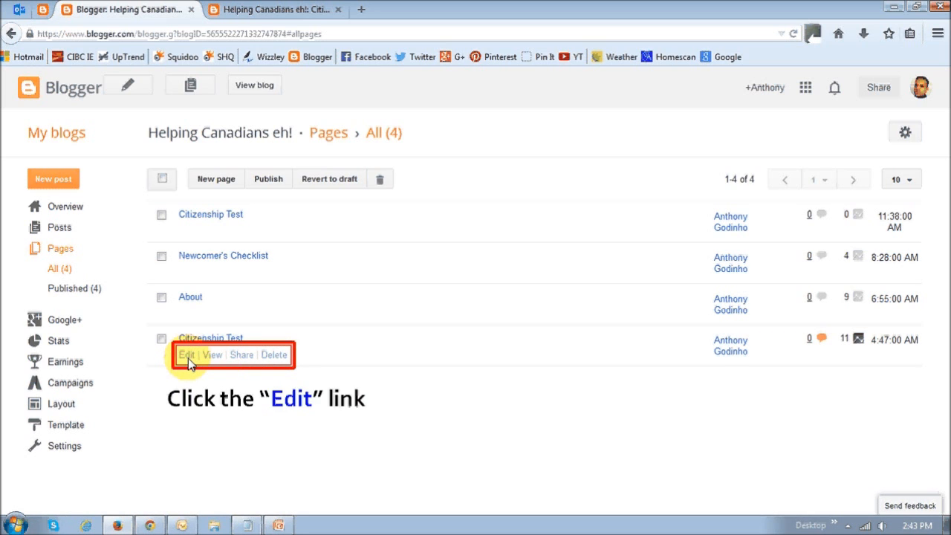
# Copy the old Citizenship Test page's full quiz HTML and close its editor unsaved
pyautogui.click(186, 353)
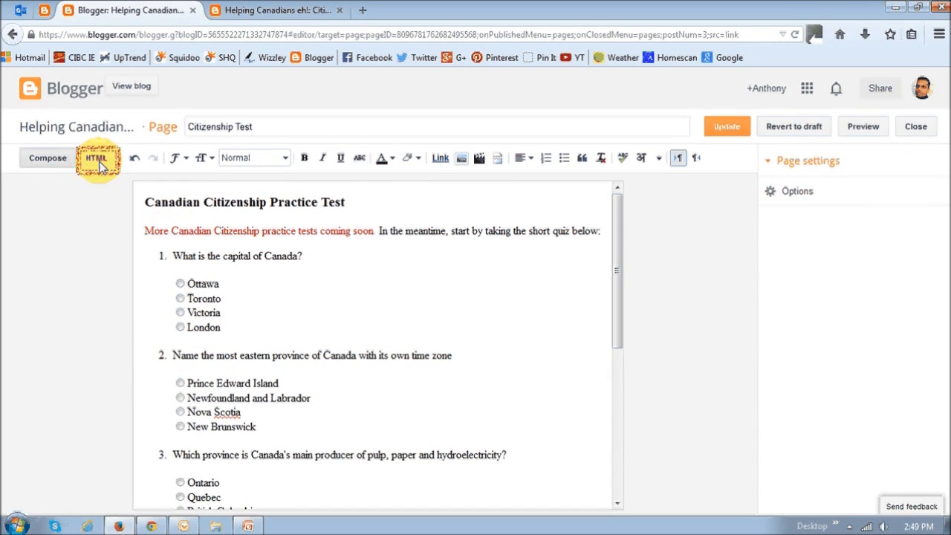
pyautogui.click(97, 158)
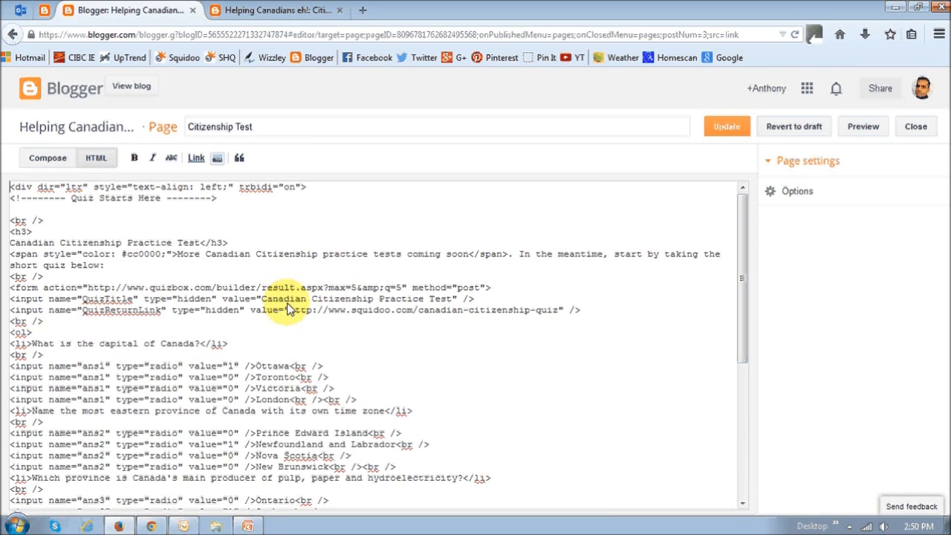
pyautogui.moveTo(543, 280)
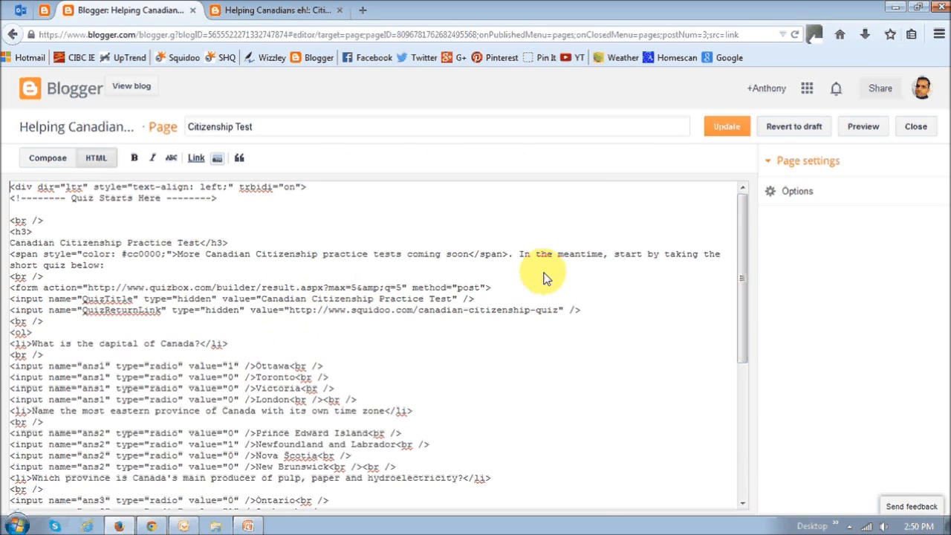
pyautogui.moveTo(565, 288)
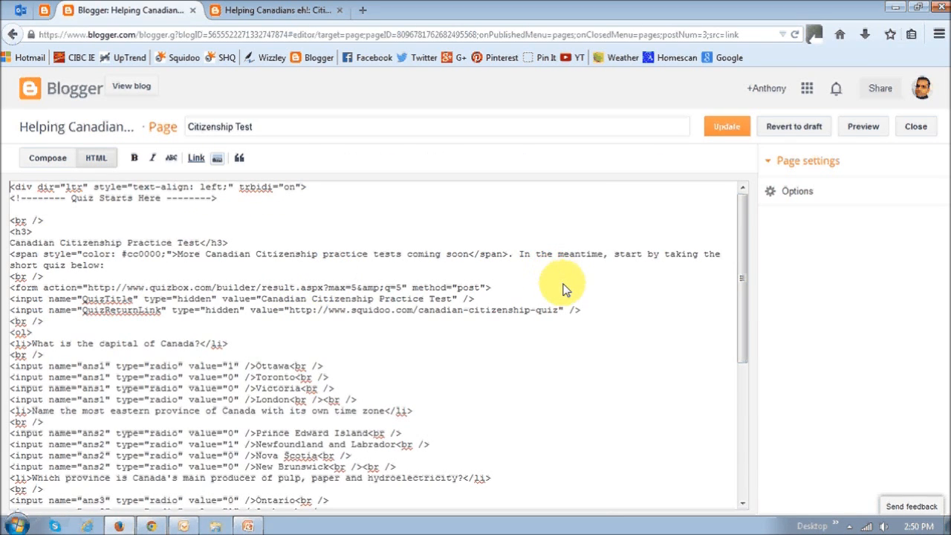
pyautogui.rightClick(564, 288)
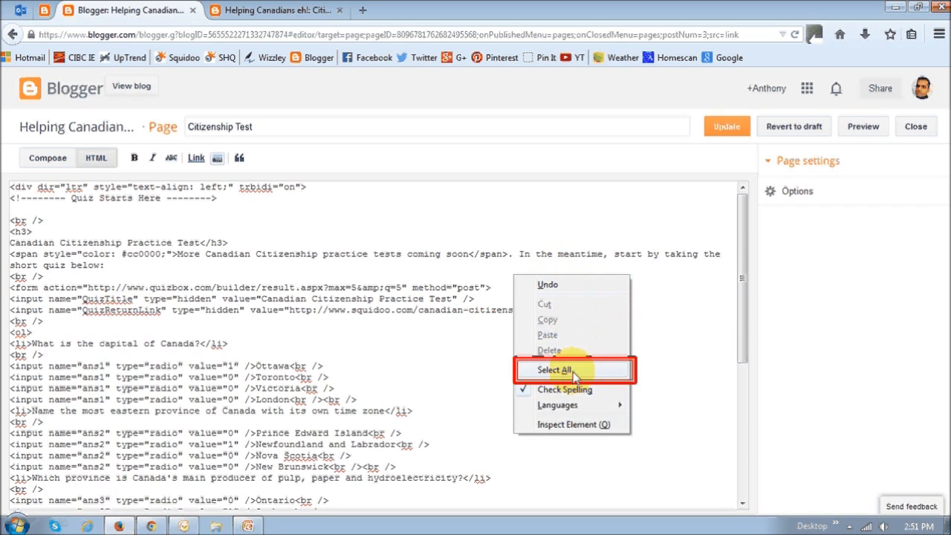
pyautogui.click(556, 370)
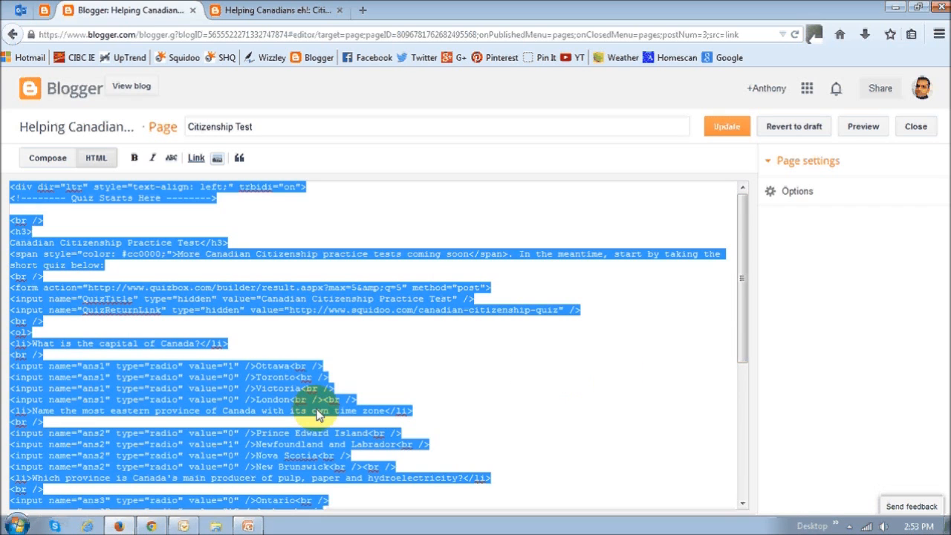
pyautogui.moveTo(487, 354)
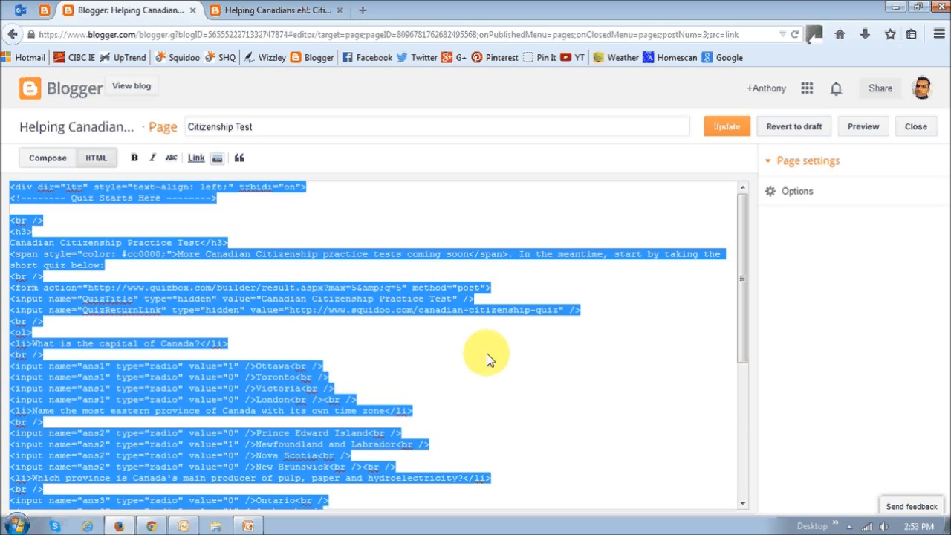
pyautogui.rightClick(578, 288)
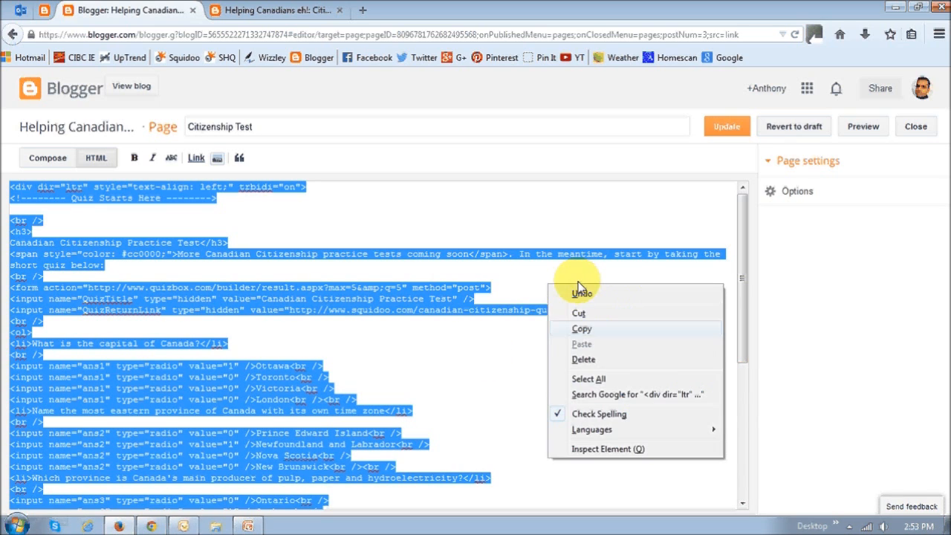
pyautogui.moveTo(591, 330)
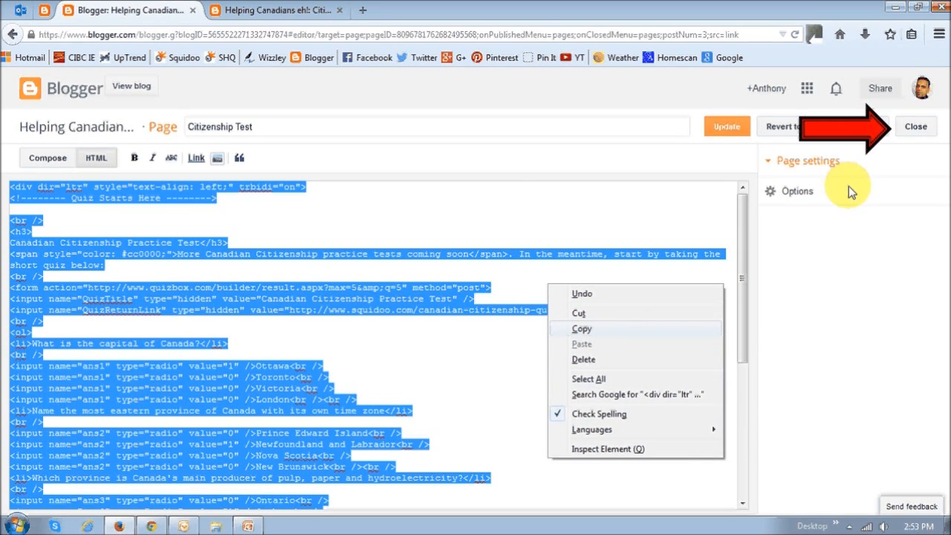
pyautogui.click(916, 127)
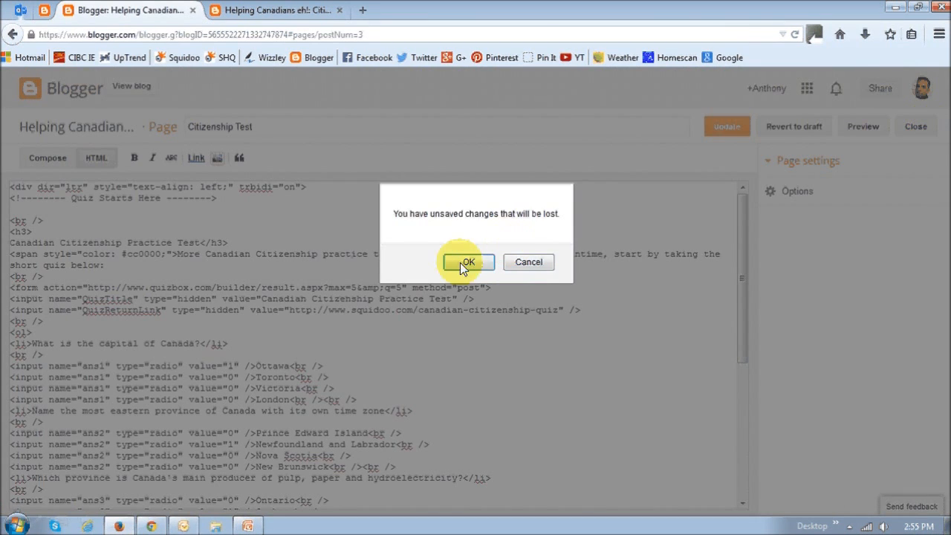
pyautogui.click(467, 261)
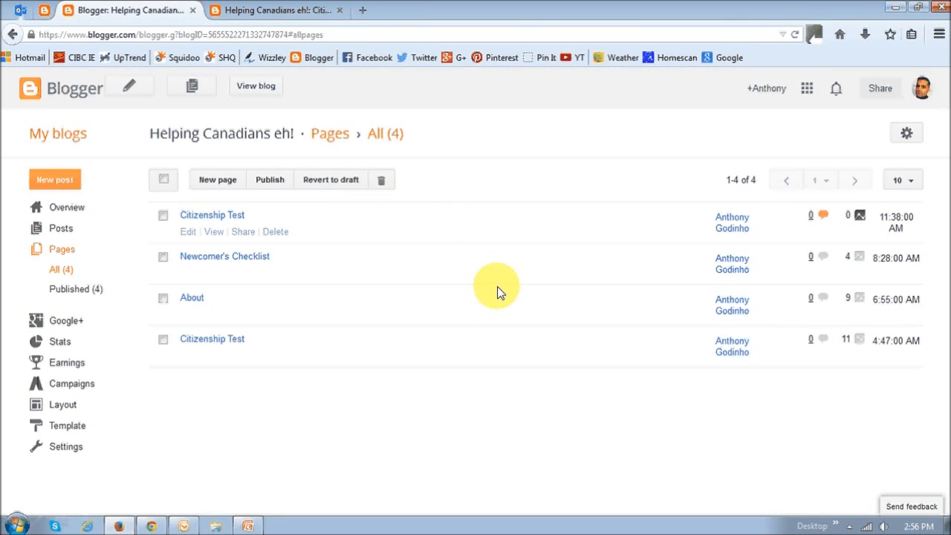
pyautogui.moveTo(191, 244)
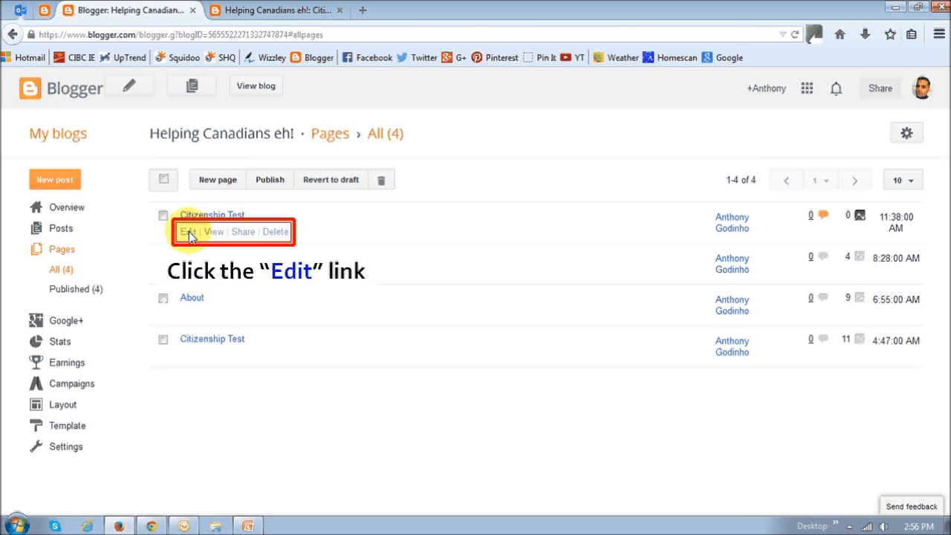
# Replace the new Citizenship Test page's HTML with the copied quiz code and update it
pyautogui.click(187, 232)
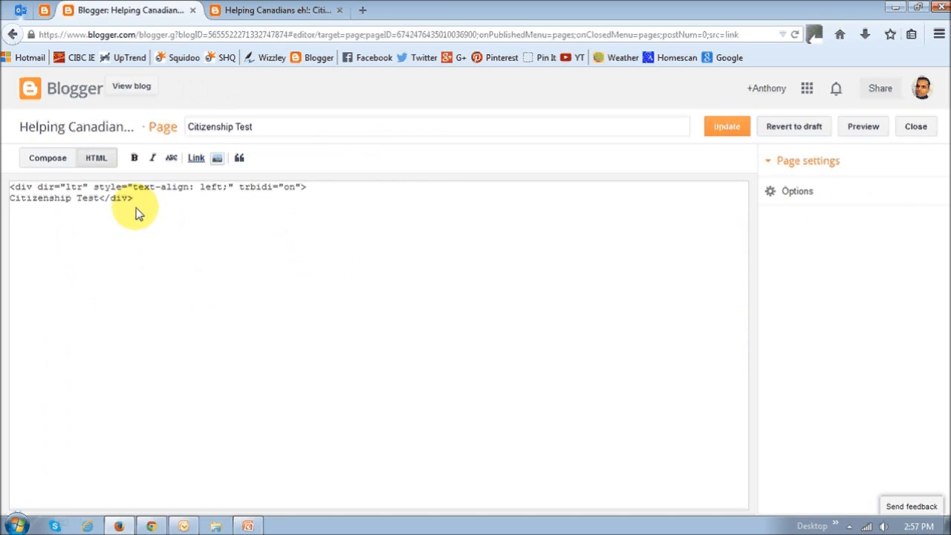
pyautogui.press('ctrl+a')
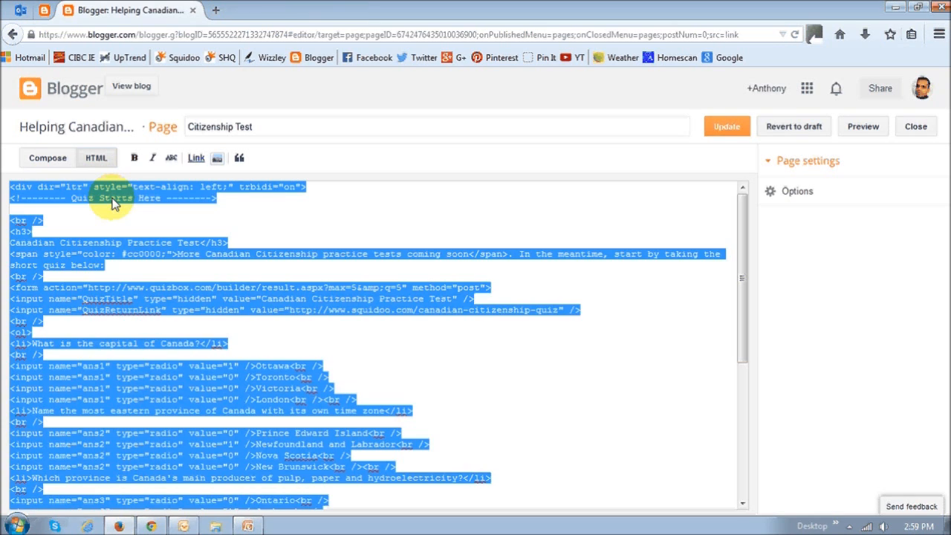
pyautogui.moveTo(453, 308)
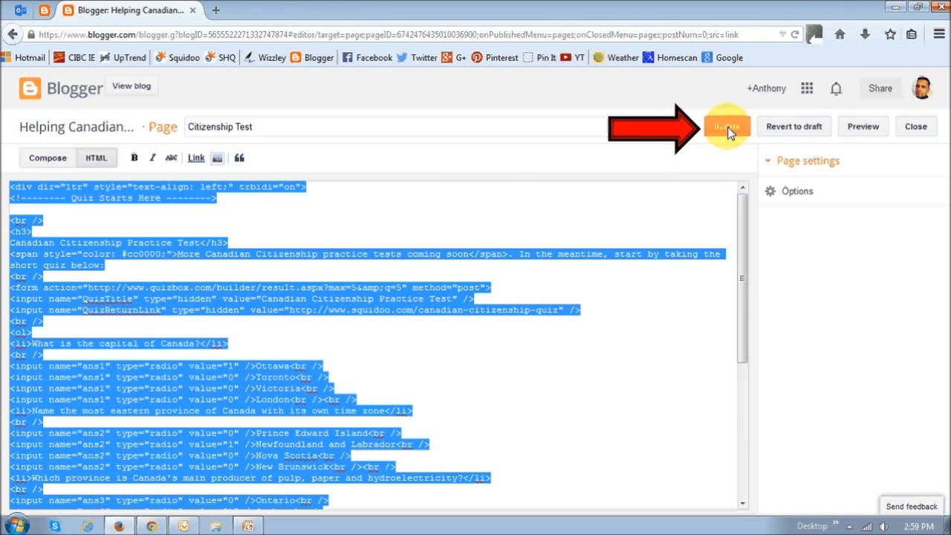
pyautogui.click(726, 127)
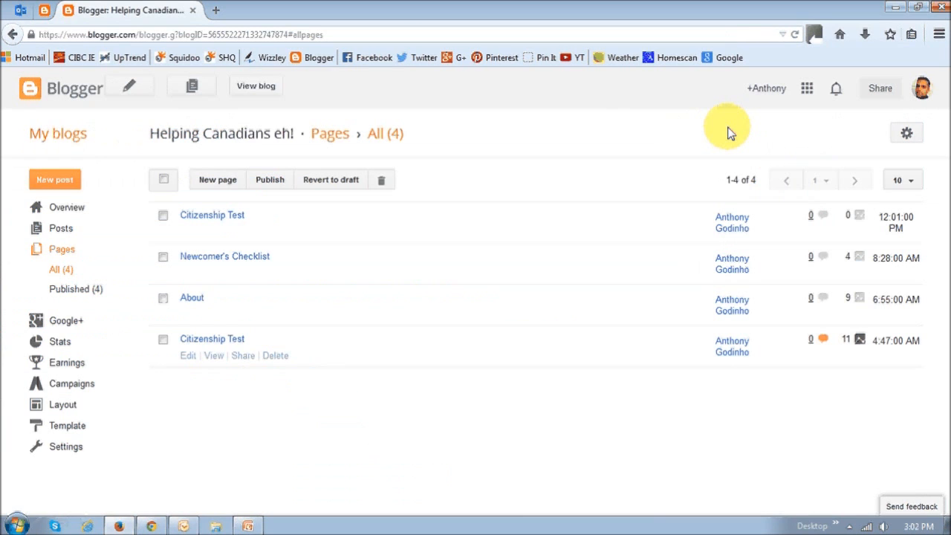
pyautogui.moveTo(353, 286)
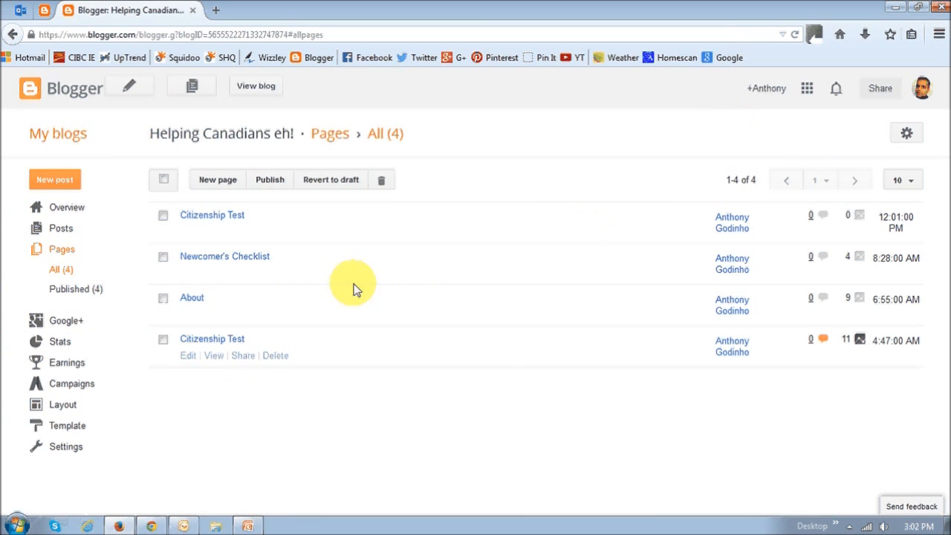
pyautogui.moveTo(260, 241)
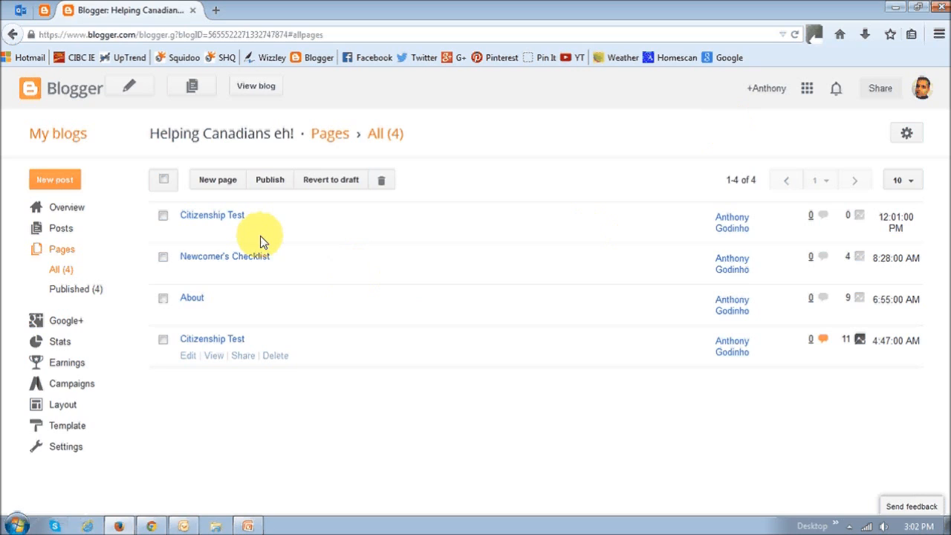
pyautogui.moveTo(228, 231)
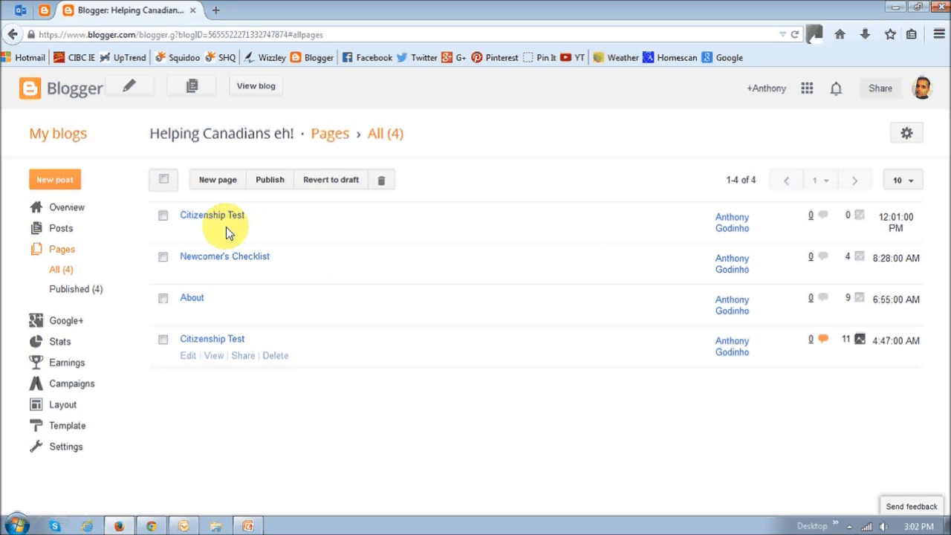
pyautogui.moveTo(208, 369)
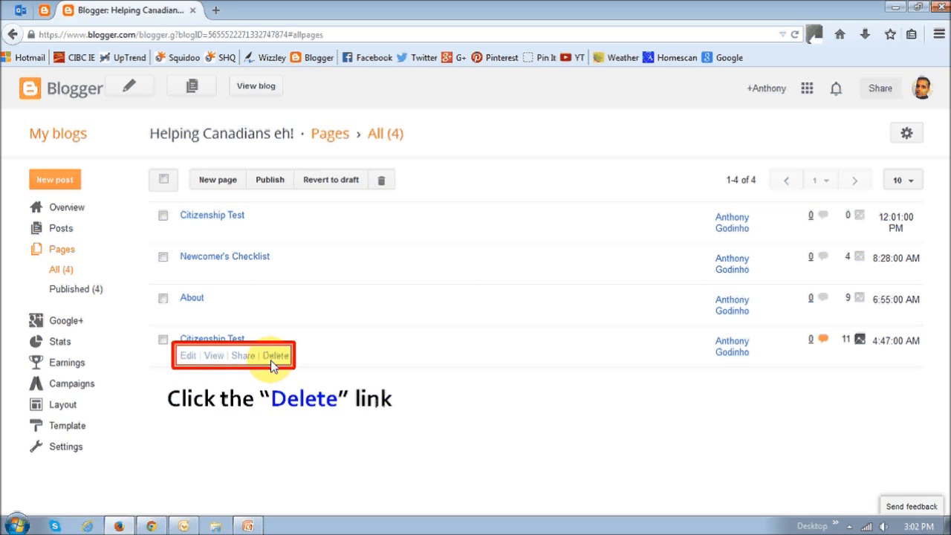
# Delete the older Citizenship Test page, leaving three pages
pyautogui.click(278, 355)
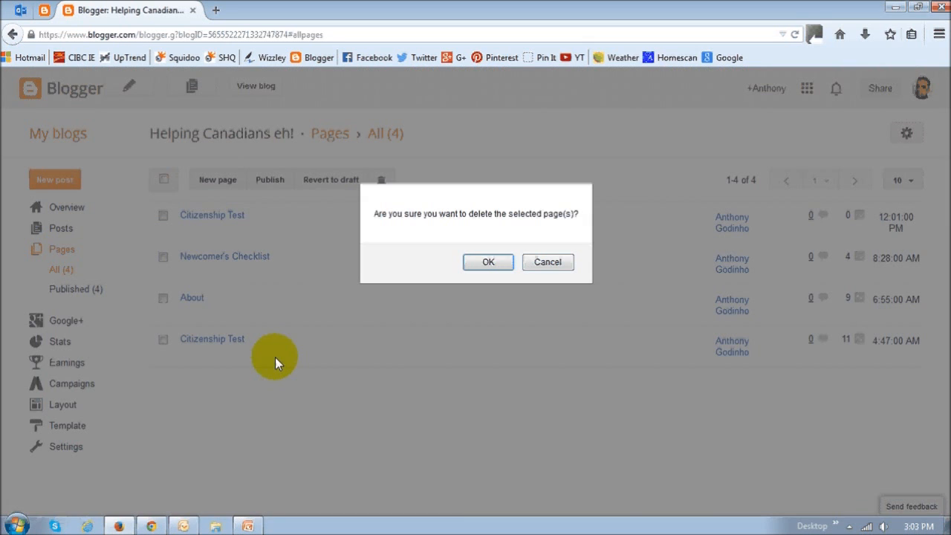
pyautogui.click(488, 262)
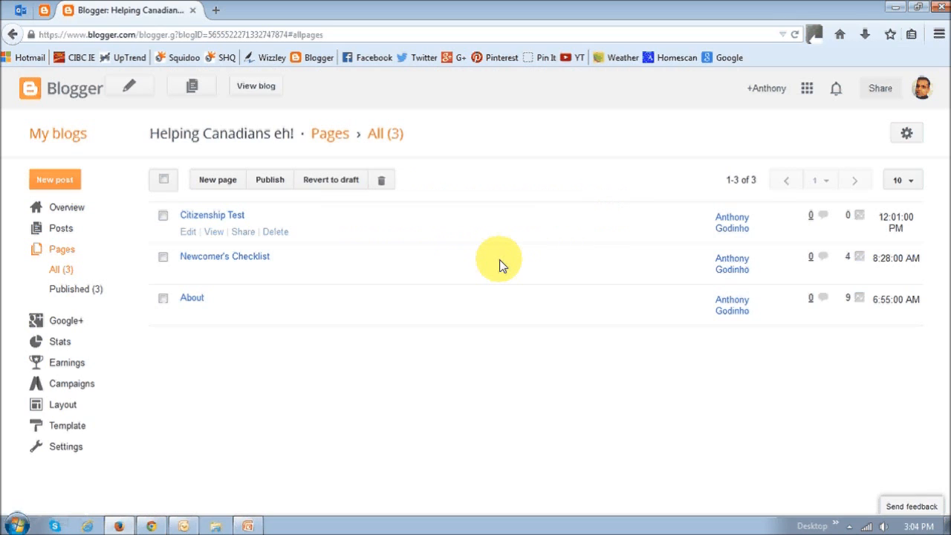
pyautogui.moveTo(271, 305)
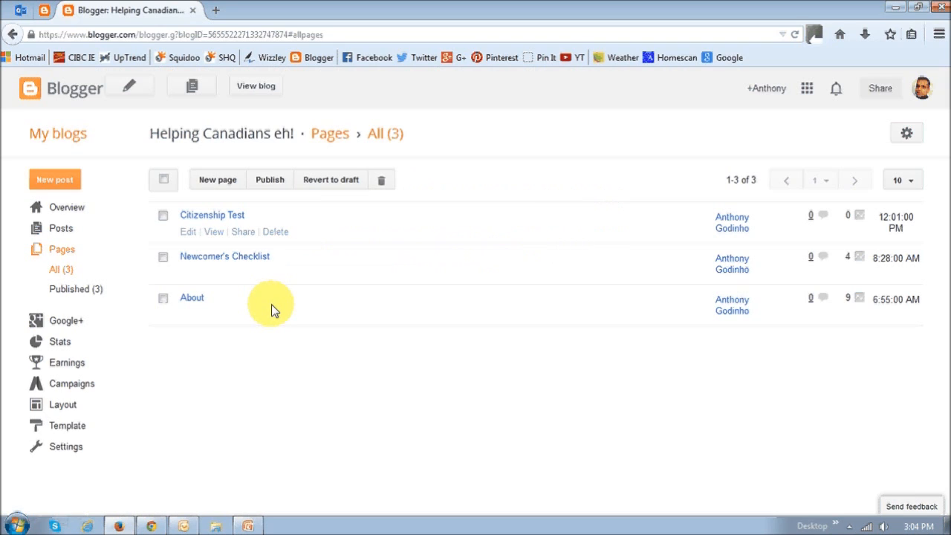
pyautogui.moveTo(255, 226)
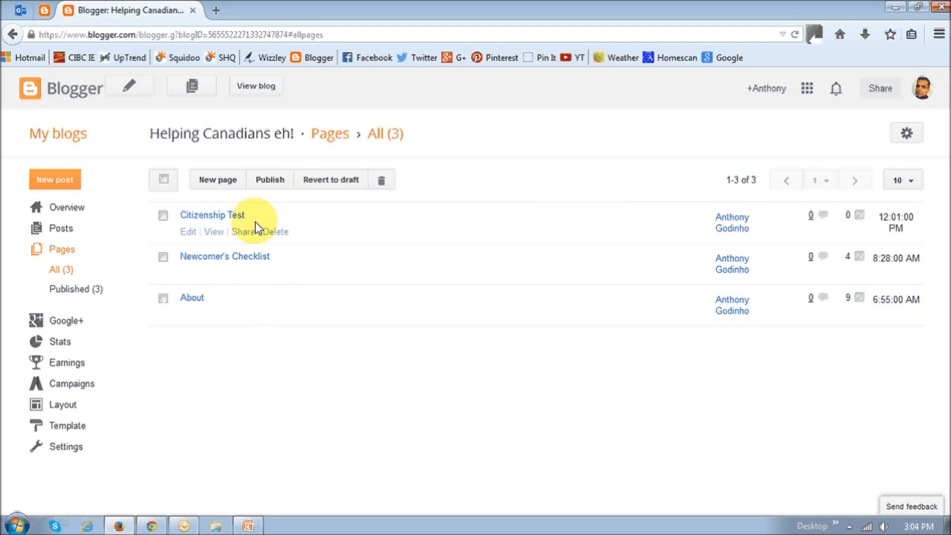
pyautogui.moveTo(259, 298)
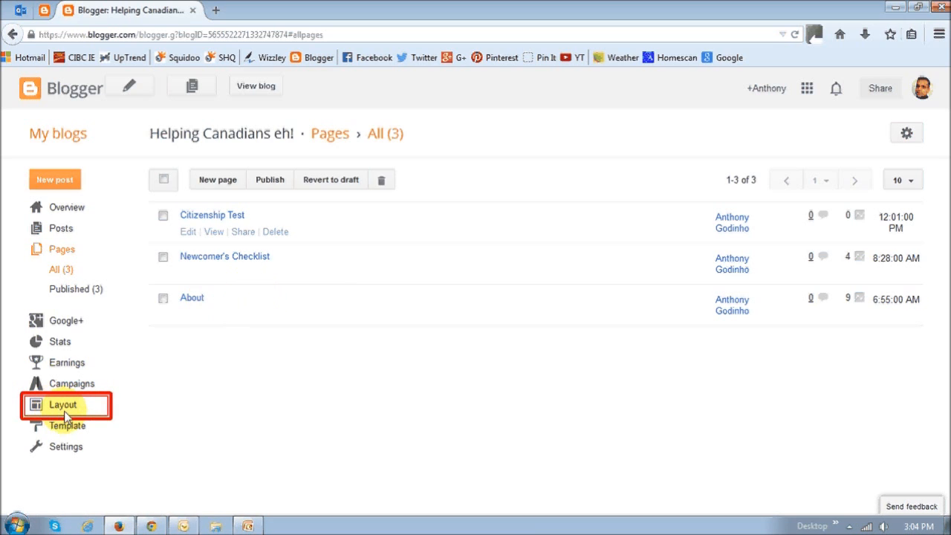
# Go to the blog's Layout page listing its gadgets
pyautogui.click(62, 404)
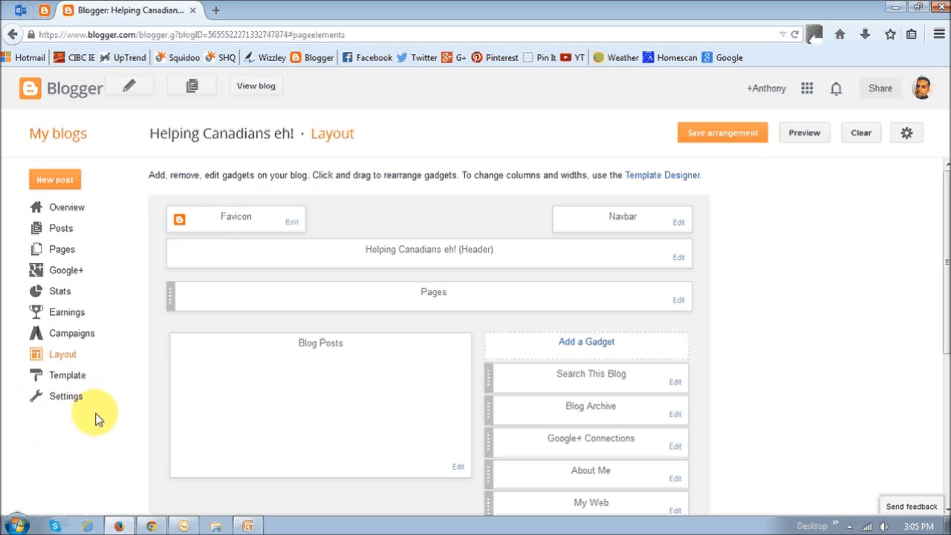
pyautogui.moveTo(434, 292)
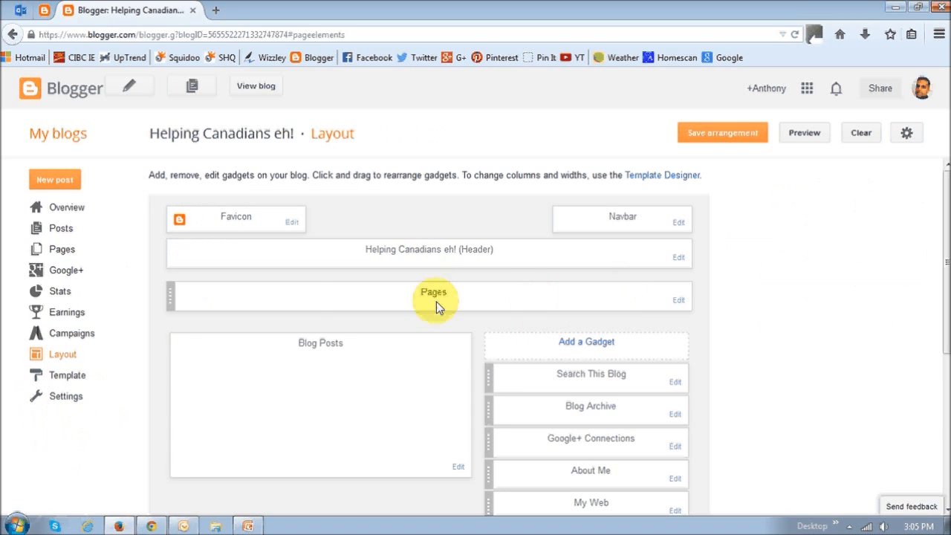
pyautogui.moveTo(678, 301)
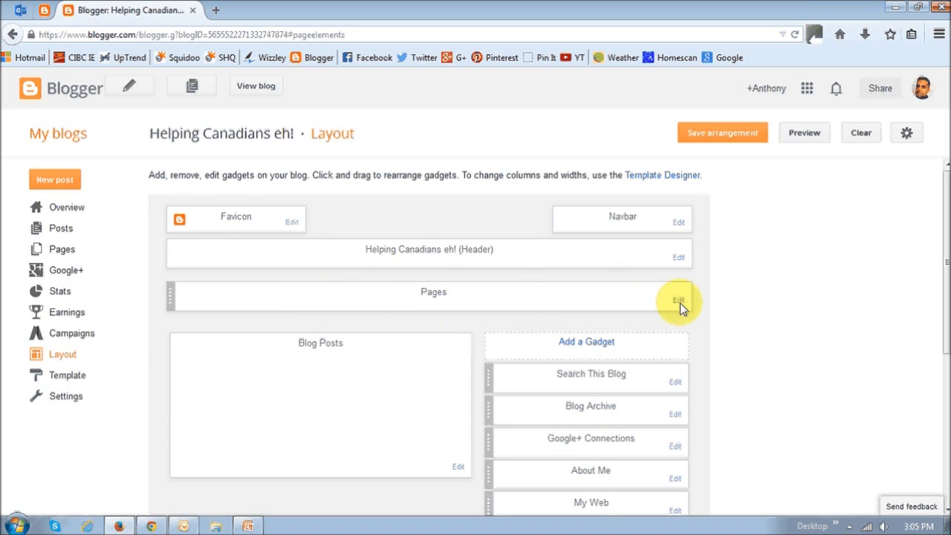
# Tick Citizenship Test in the Pages gadget's pages to show and save the gadget
pyautogui.click(678, 300)
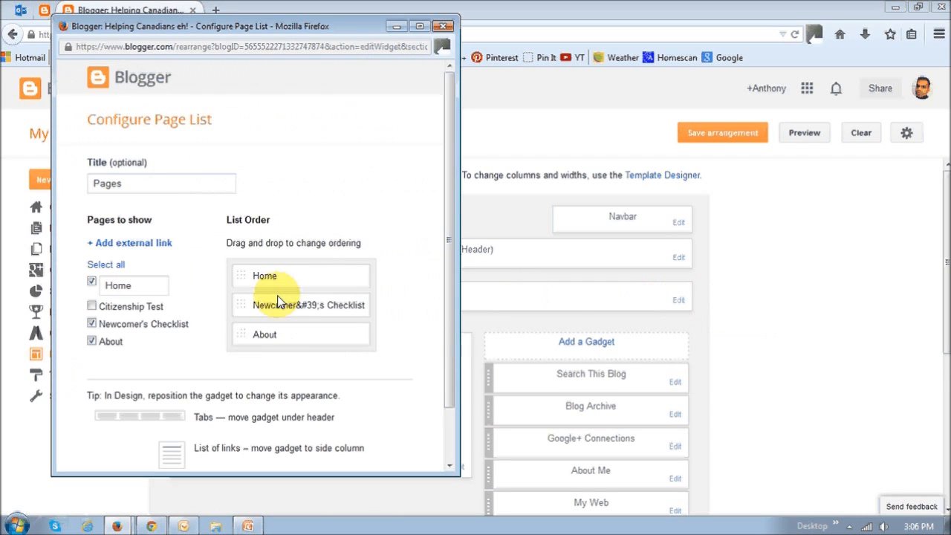
pyautogui.click(92, 306)
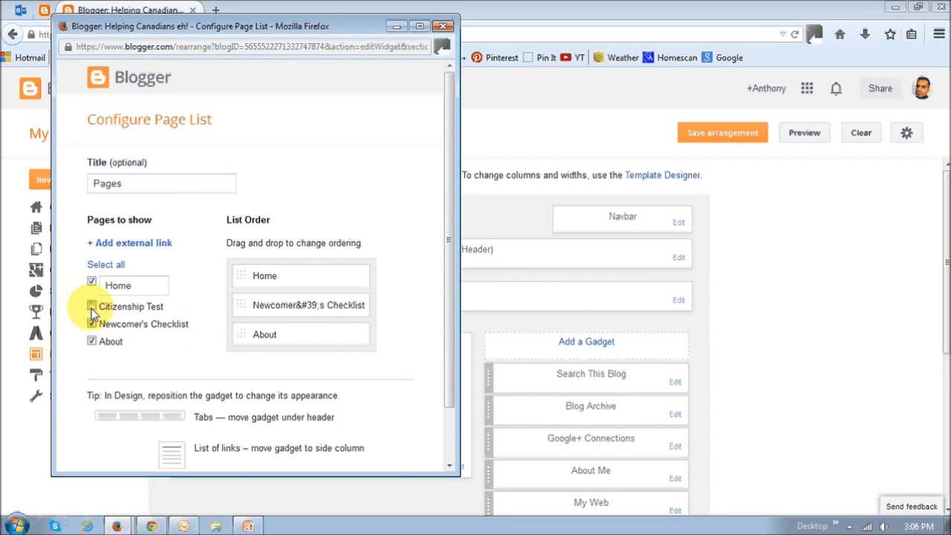
pyautogui.click(92, 306)
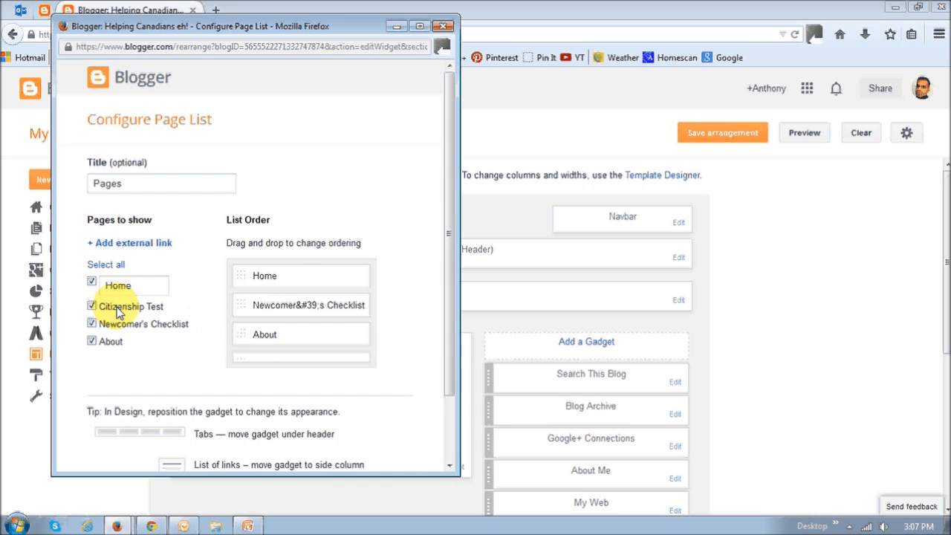
pyautogui.click(92, 306)
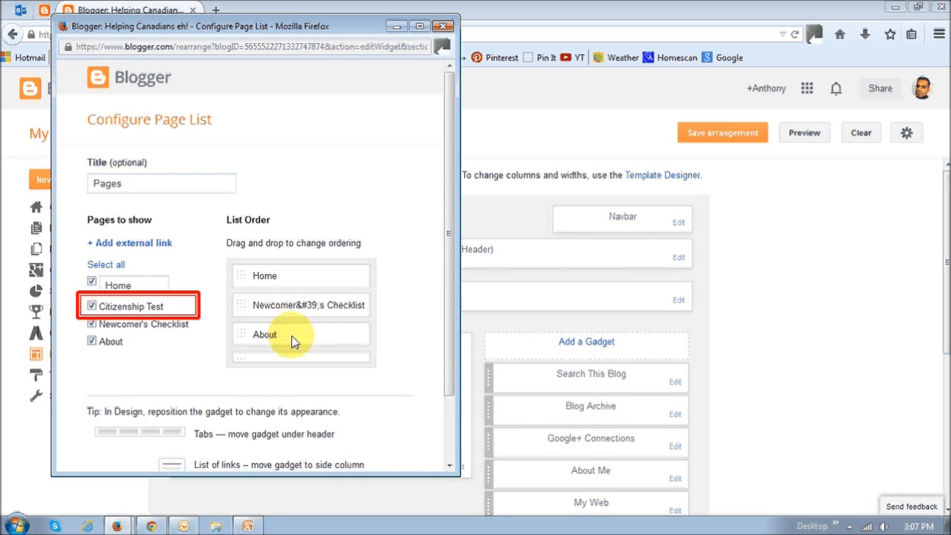
pyautogui.scroll(-3)
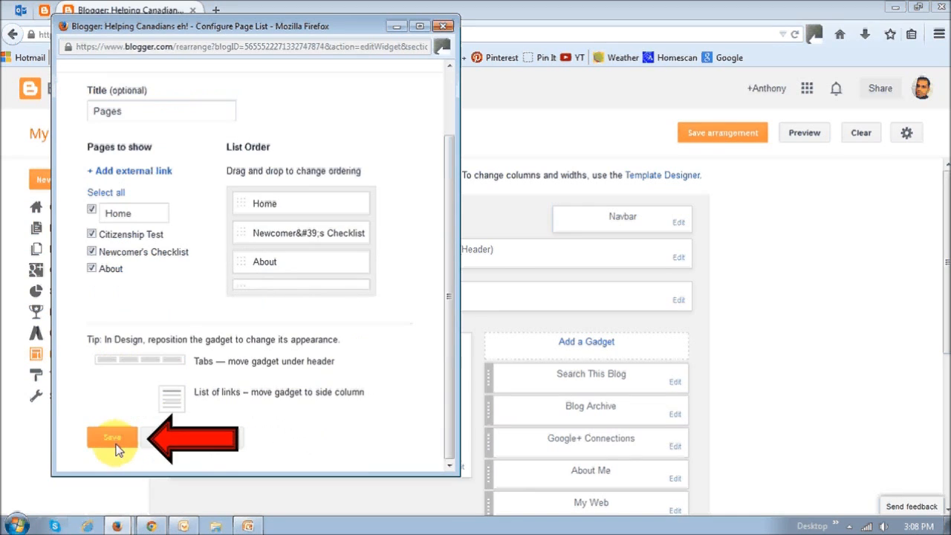
pyautogui.click(113, 437)
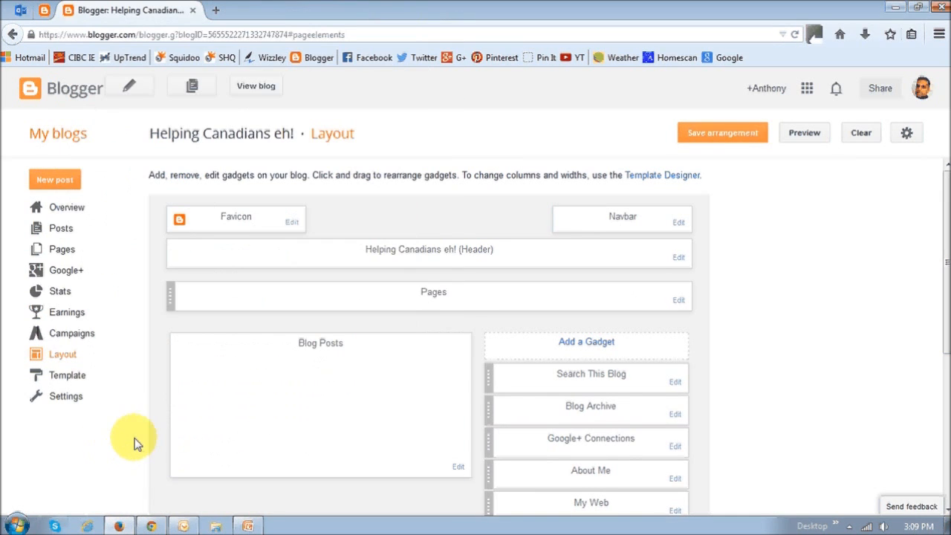
pyautogui.moveTo(755, 246)
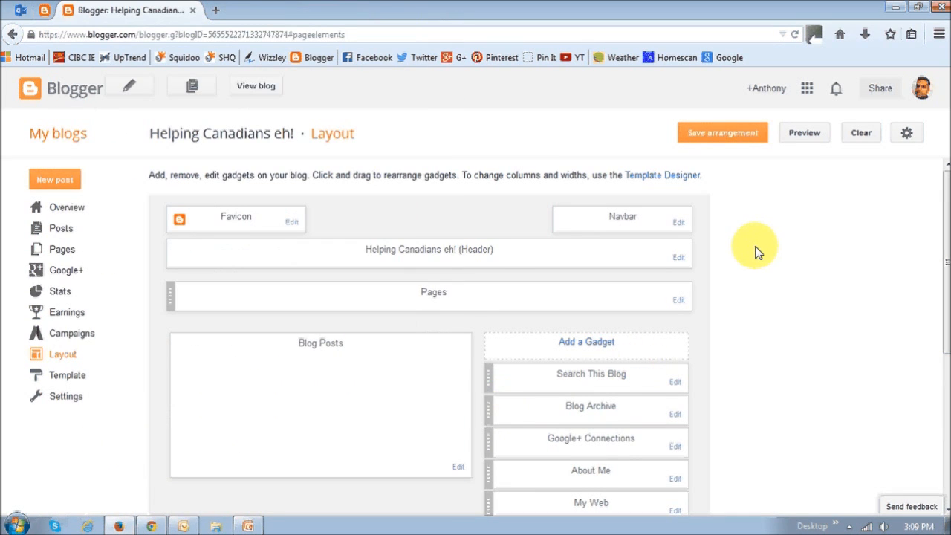
pyautogui.moveTo(731, 160)
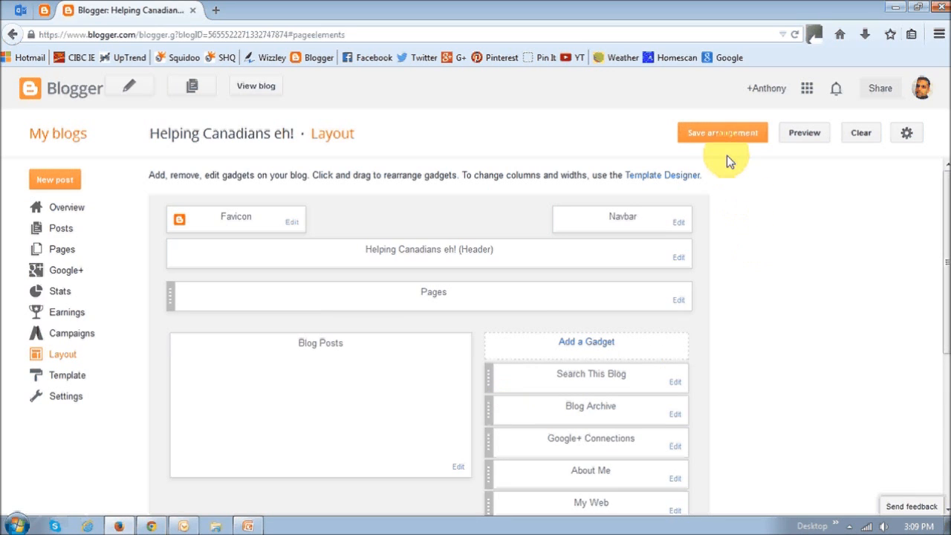
pyautogui.moveTo(722, 132)
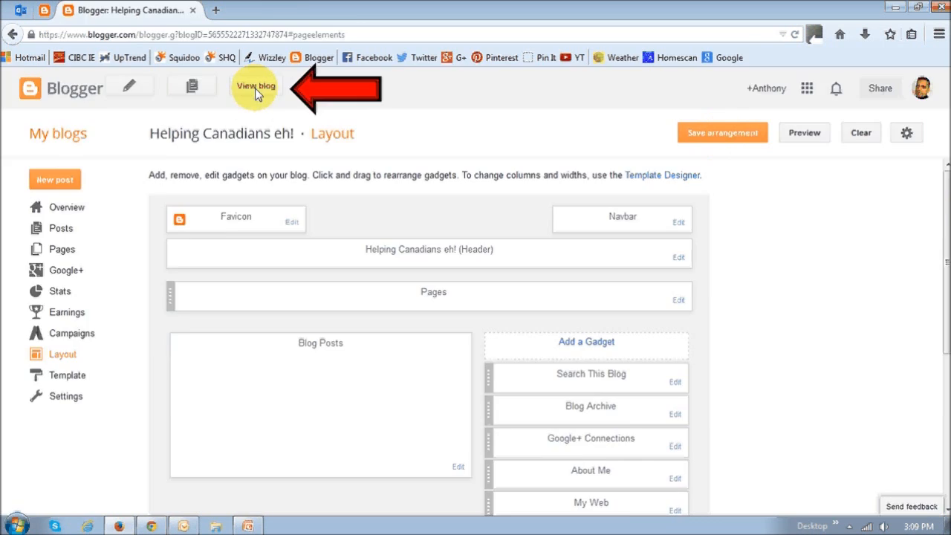
# View the live Citizenship Test tab and confirm its /p/citizenship-test.html address
pyautogui.click(255, 87)
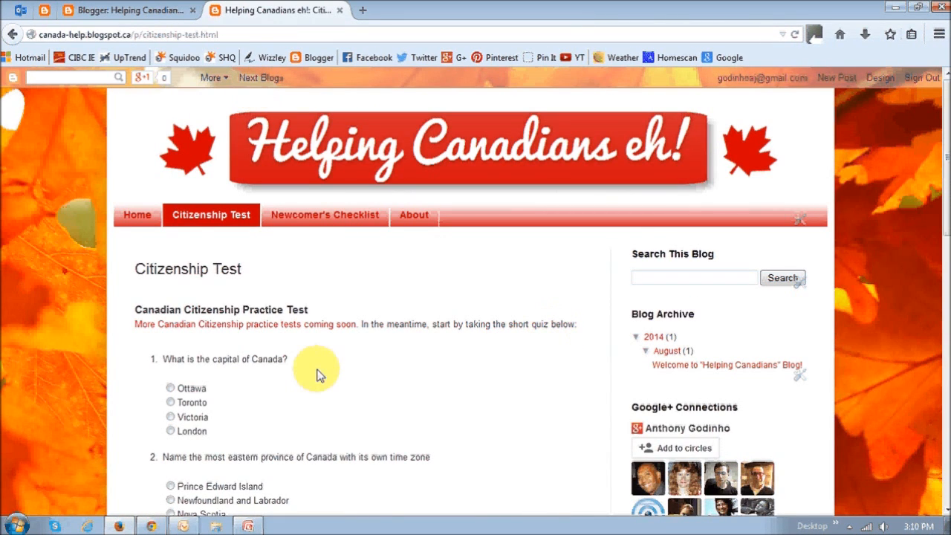
pyautogui.moveTo(208, 223)
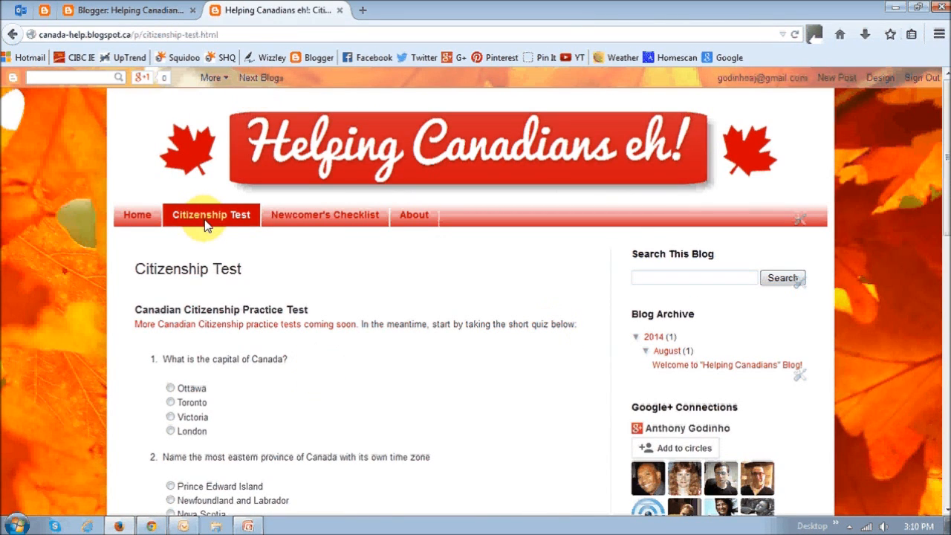
pyautogui.moveTo(146, 45)
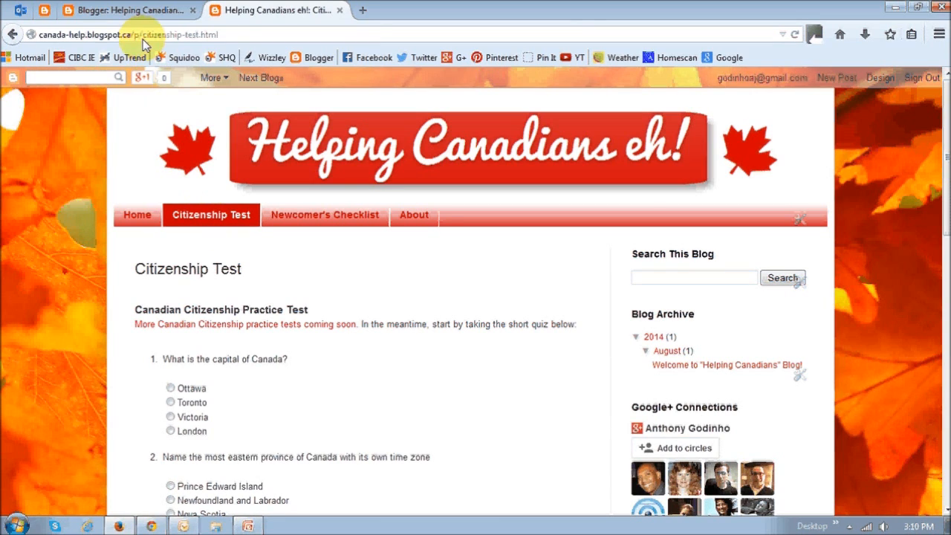
pyautogui.click(223, 34)
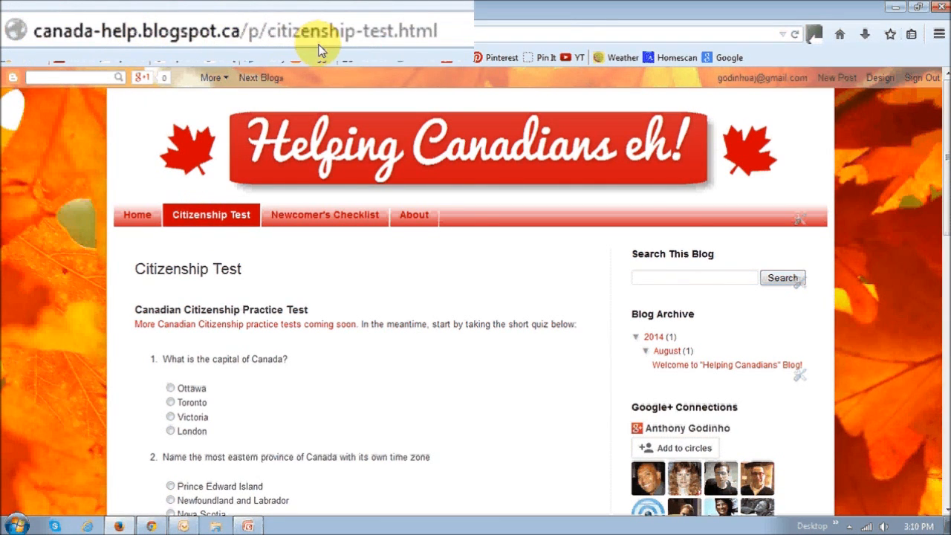
pyautogui.moveTo(303, 45)
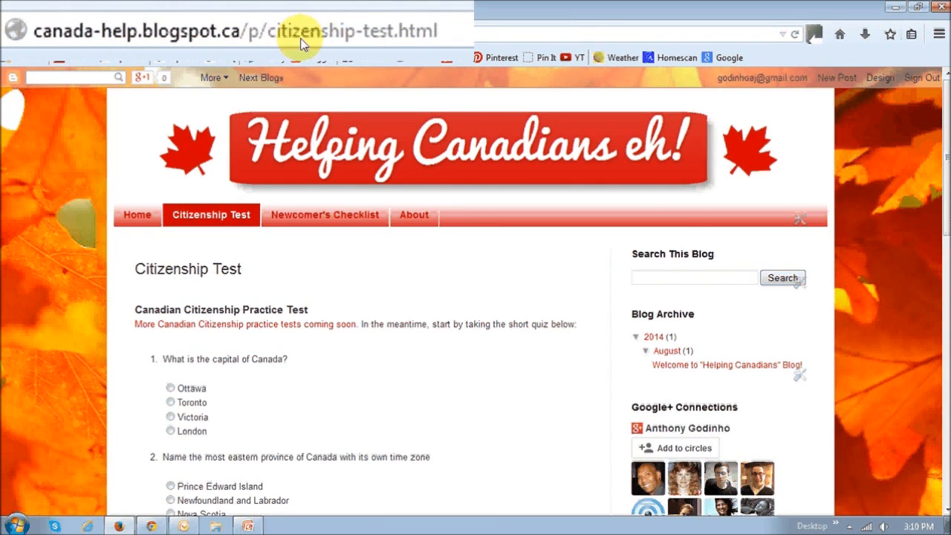
pyautogui.moveTo(380, 45)
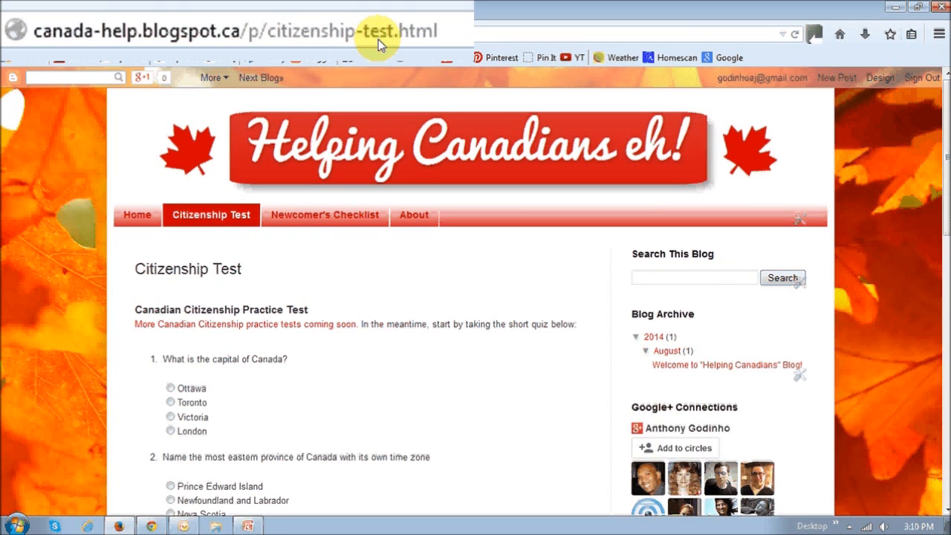